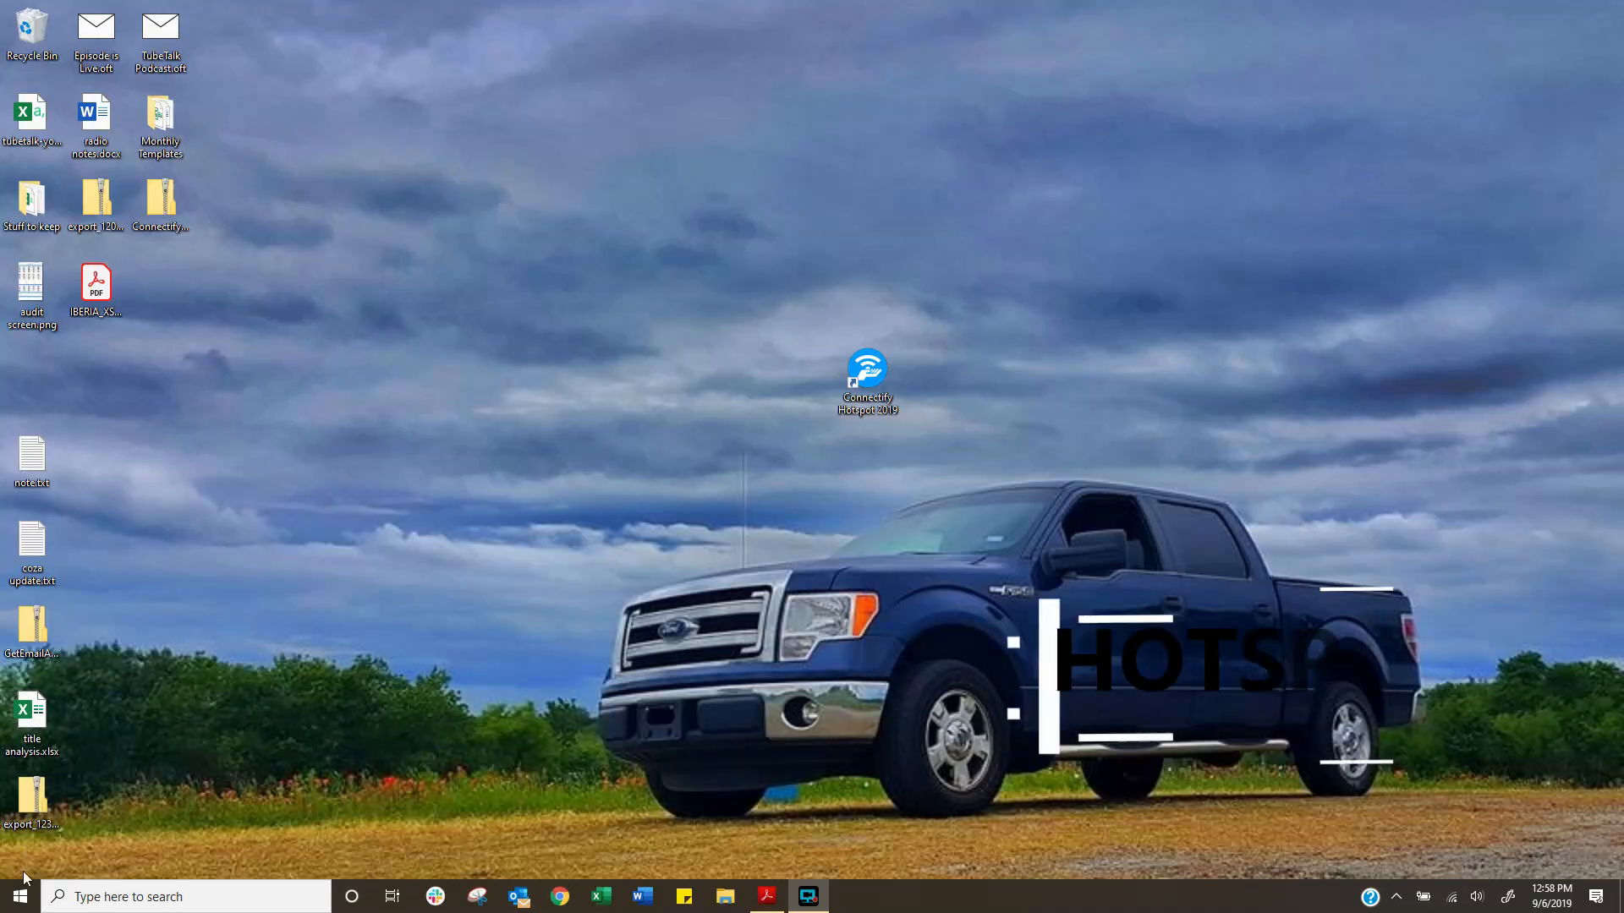
- Open Windows Settings from the Start button's power user menu
right_click(15, 896)
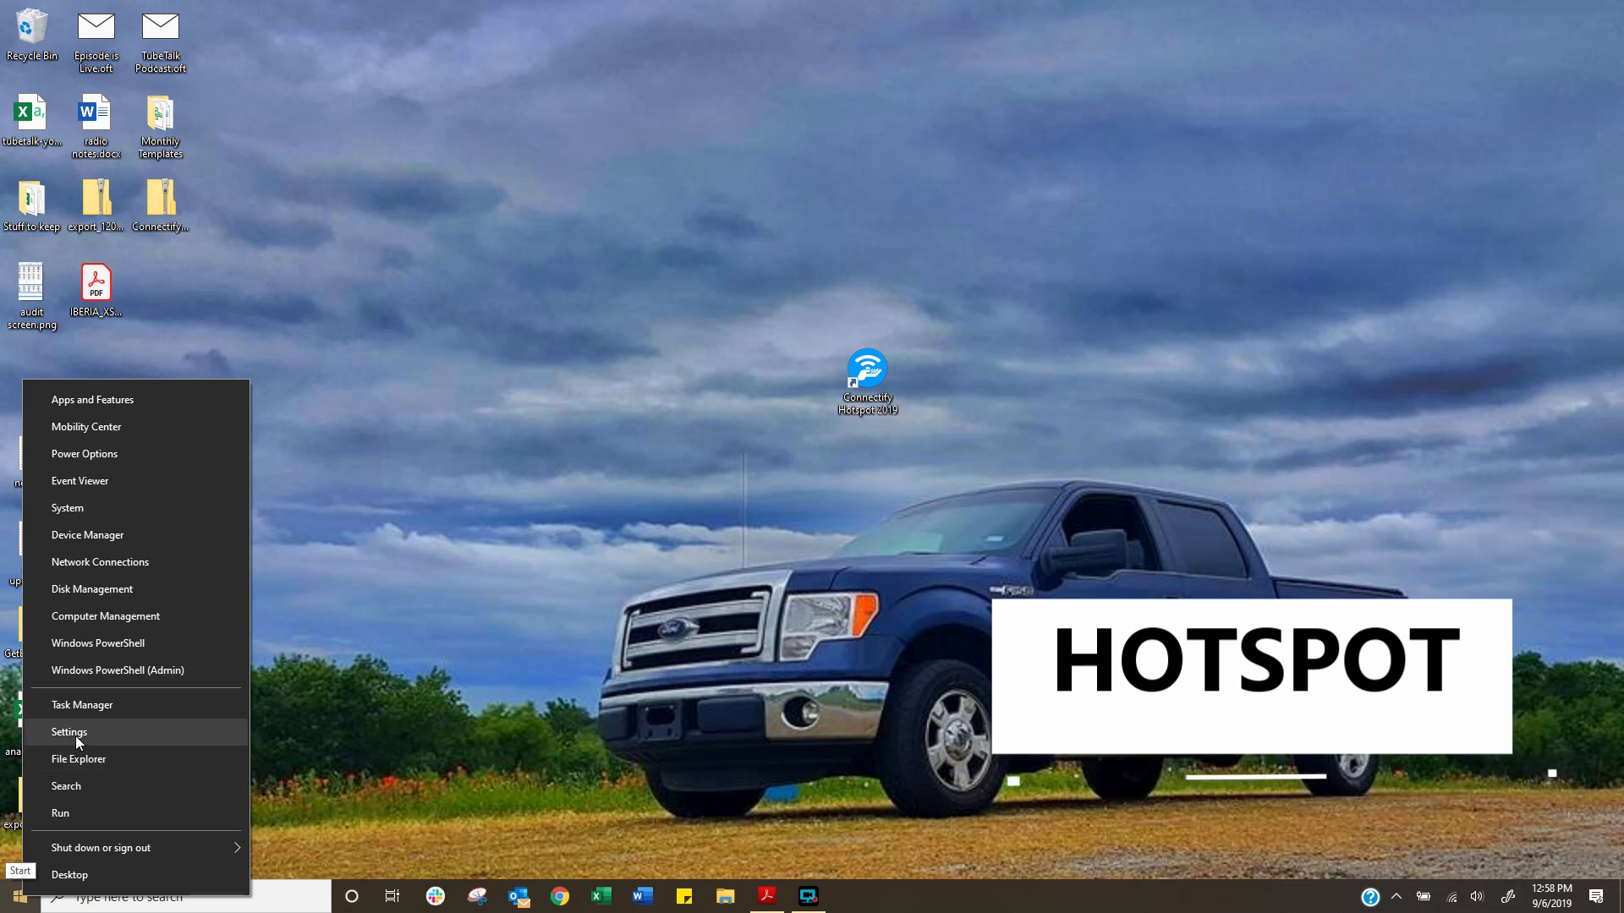
click(69, 732)
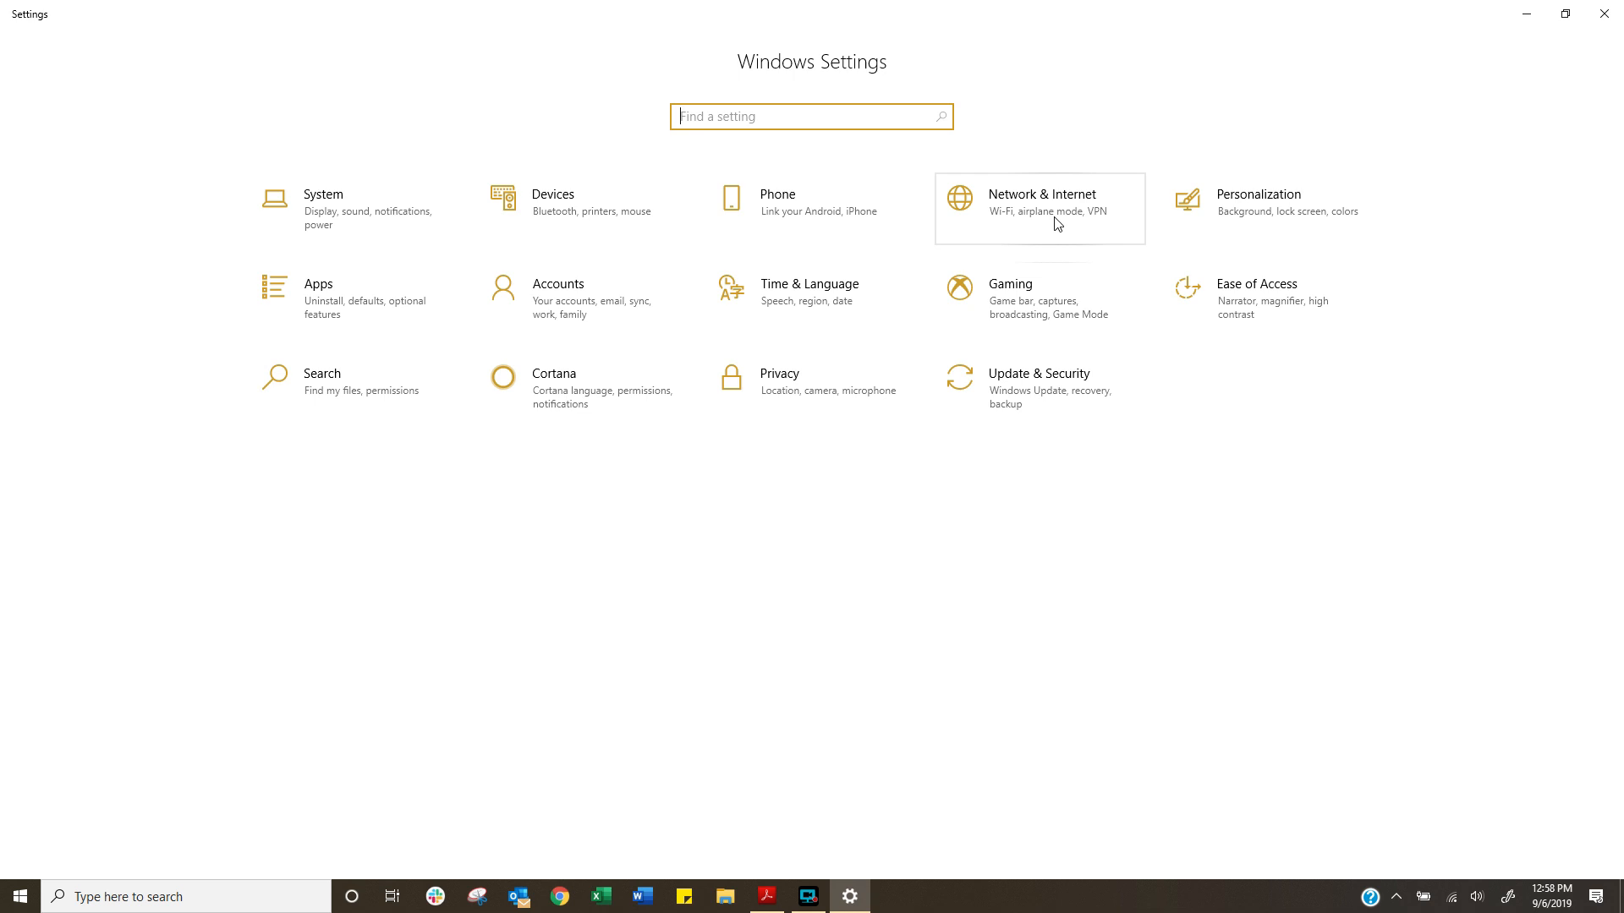
- Turn on Mobile hotspot sharing under Network & Internet and open the network info editor
click(1039, 202)
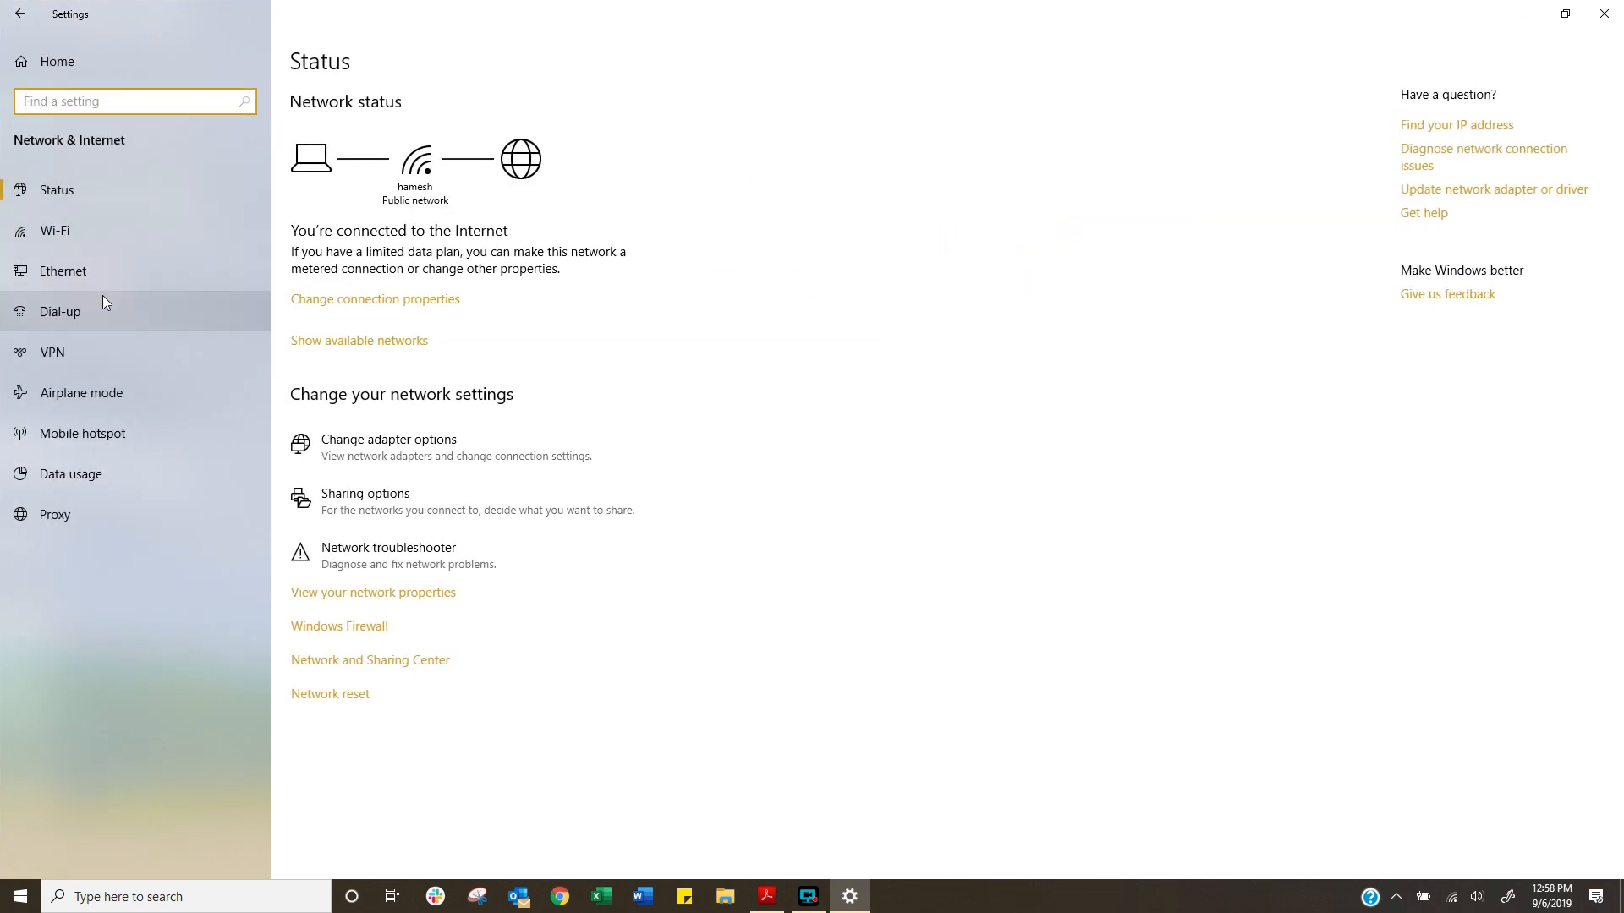
mouse_move(67, 392)
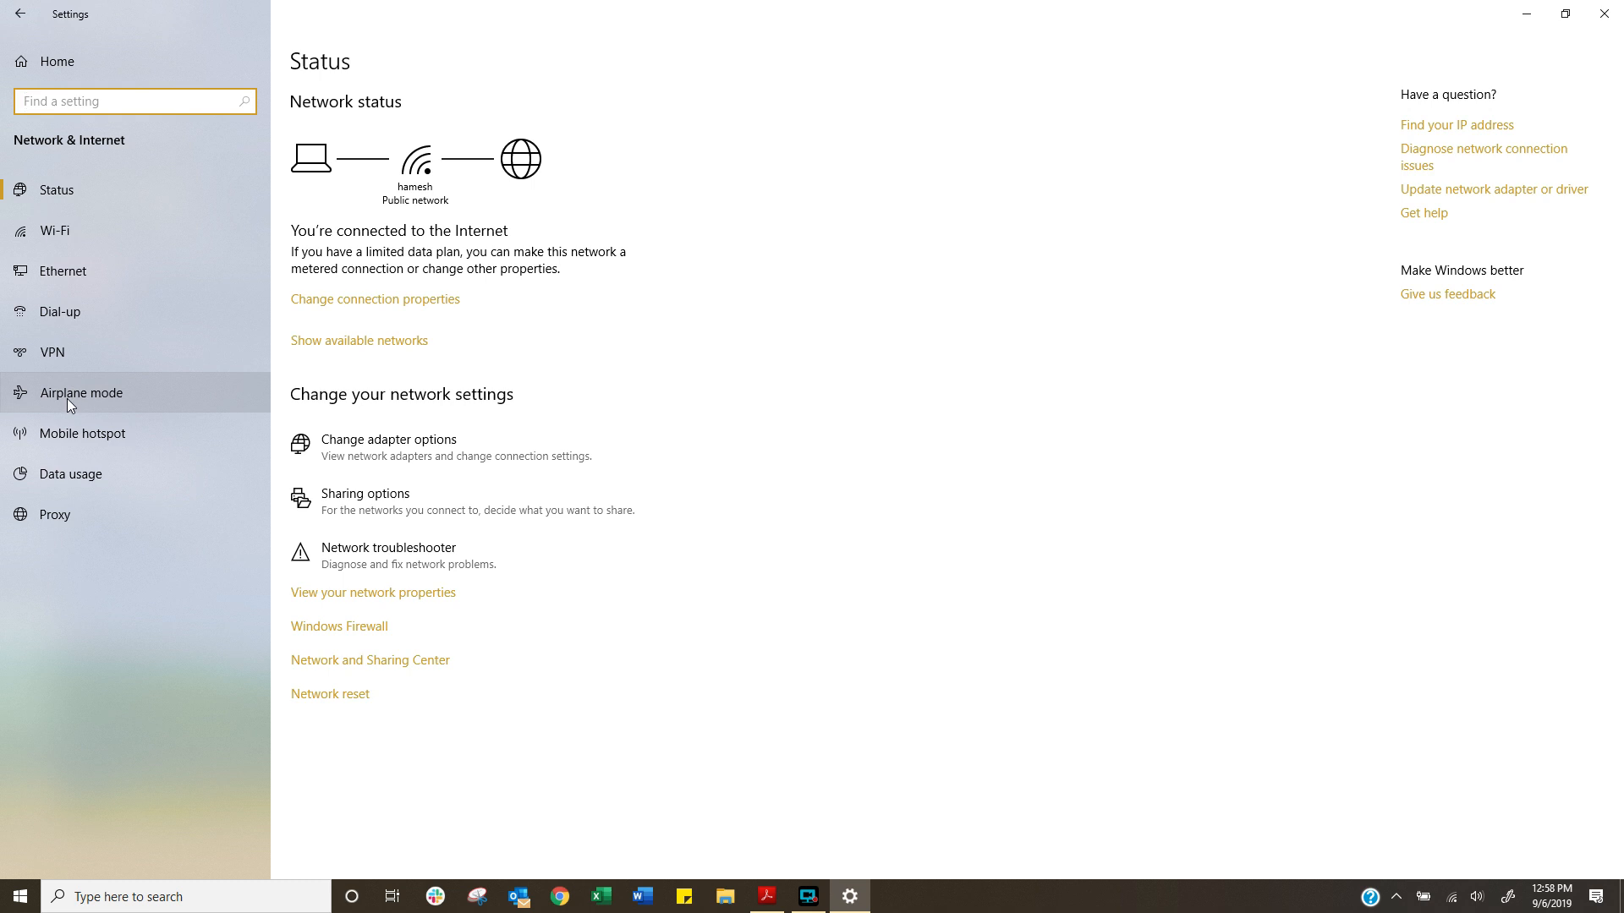
click(82, 433)
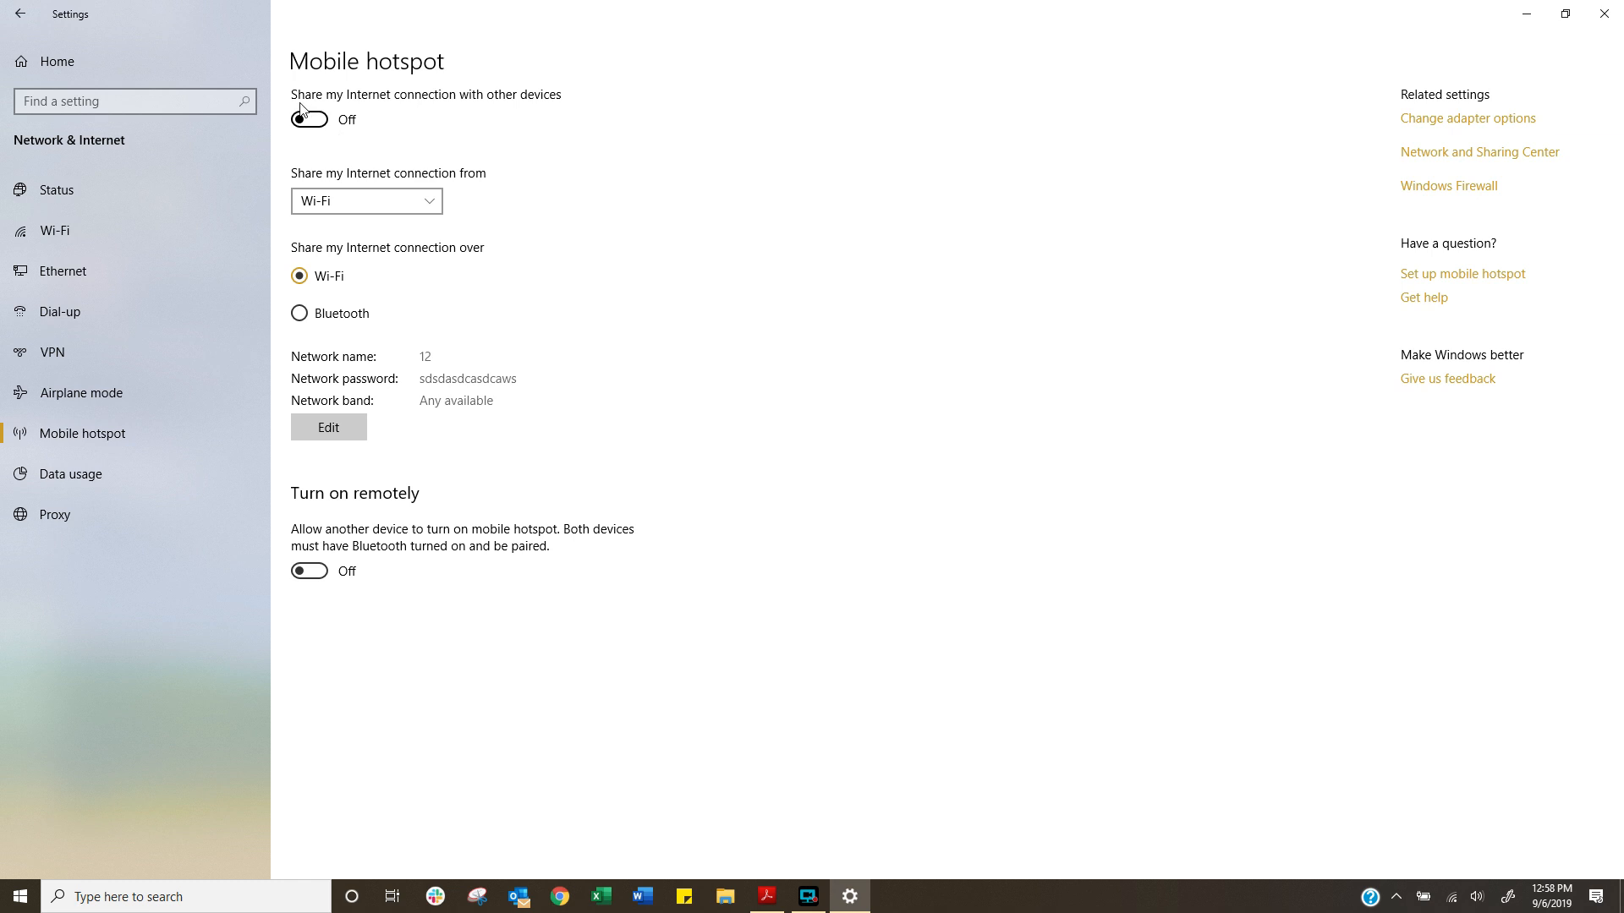
click(309, 118)
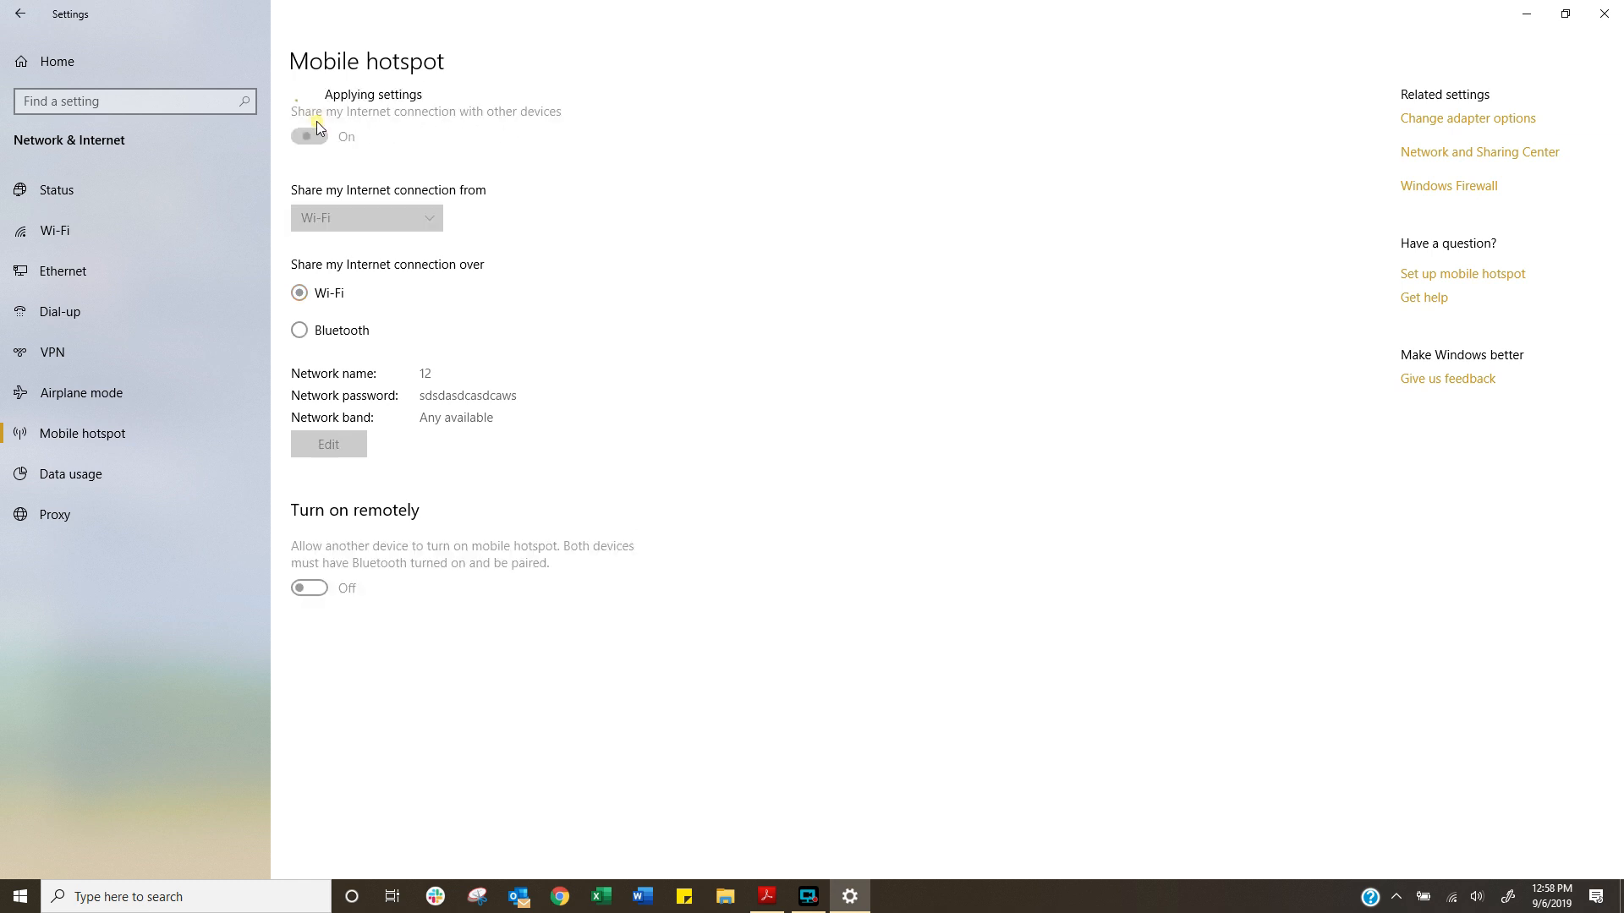
click(309, 119)
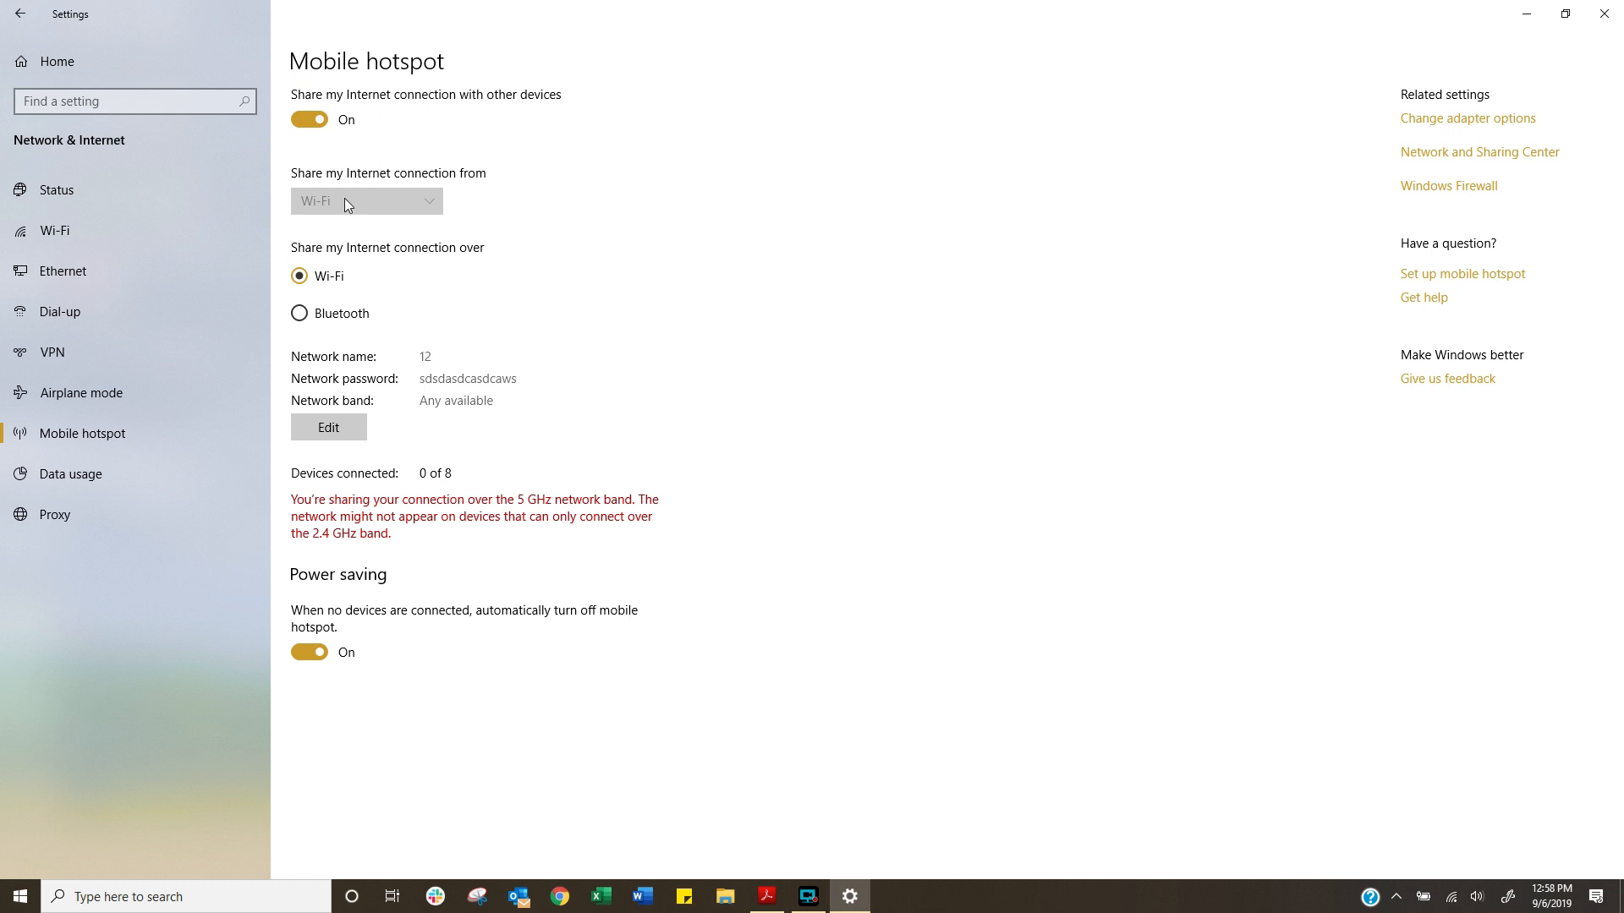
click(328, 426)
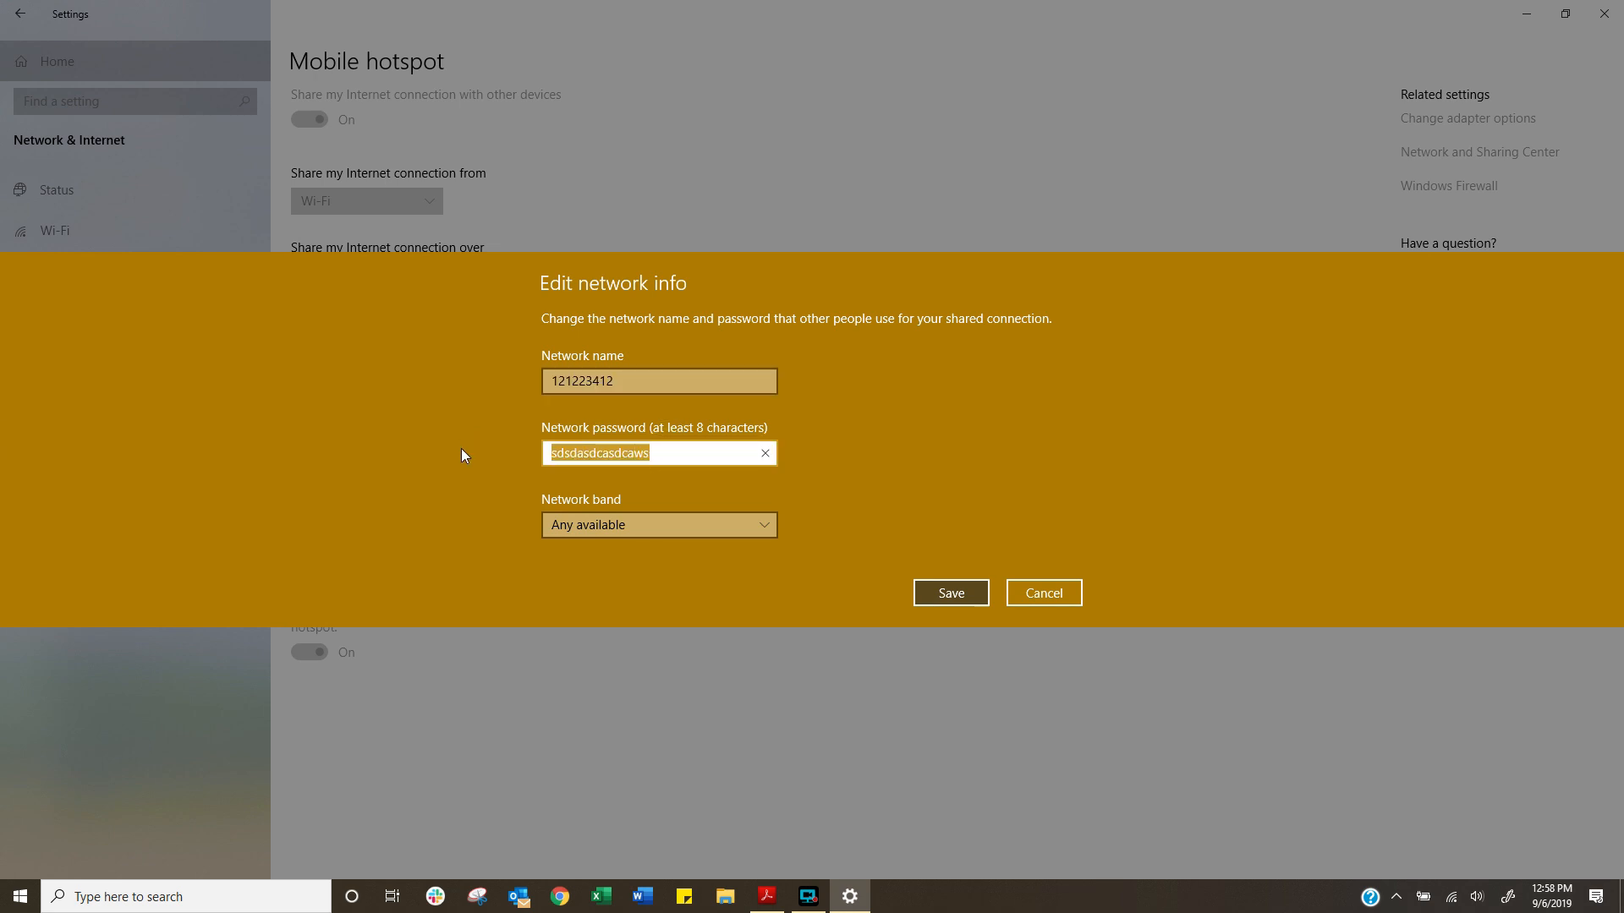
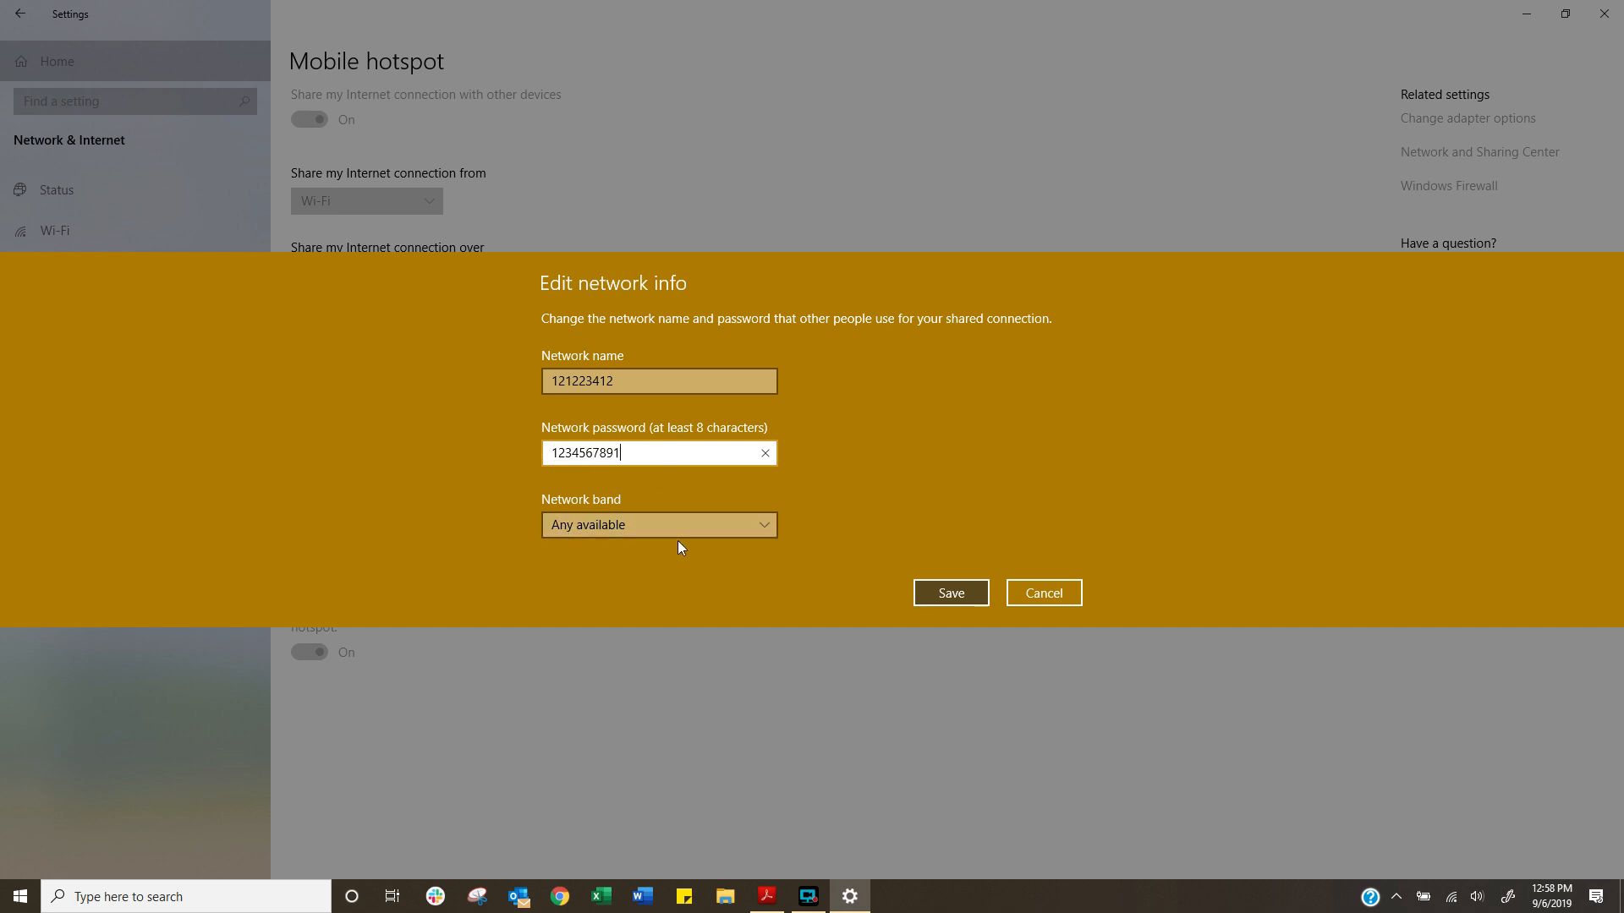
click(659, 525)
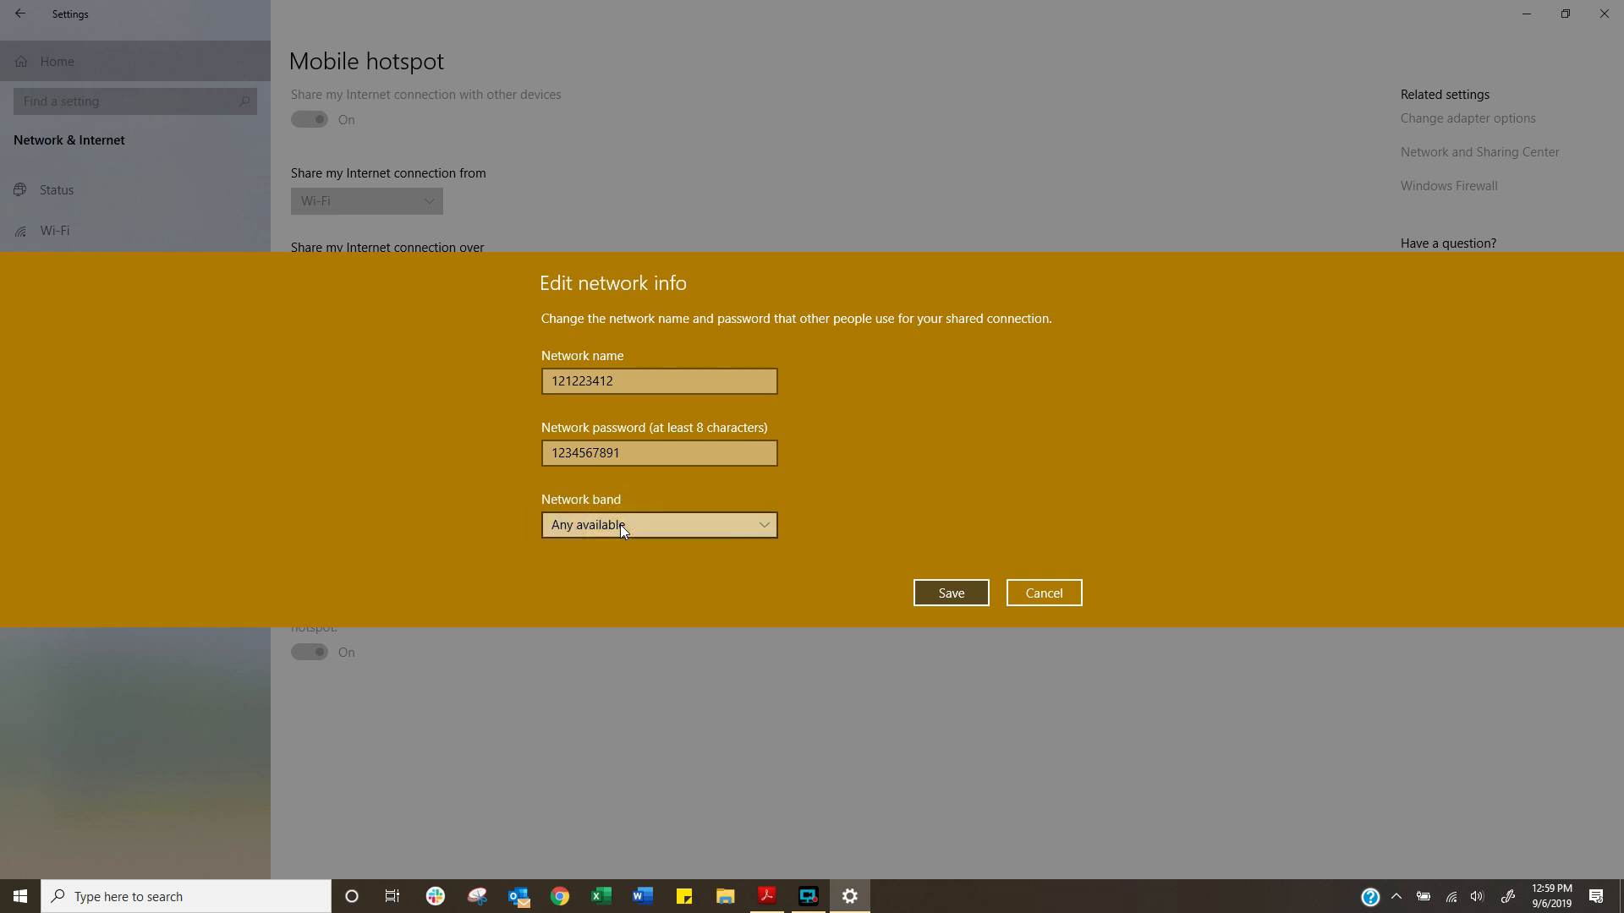
click(949, 592)
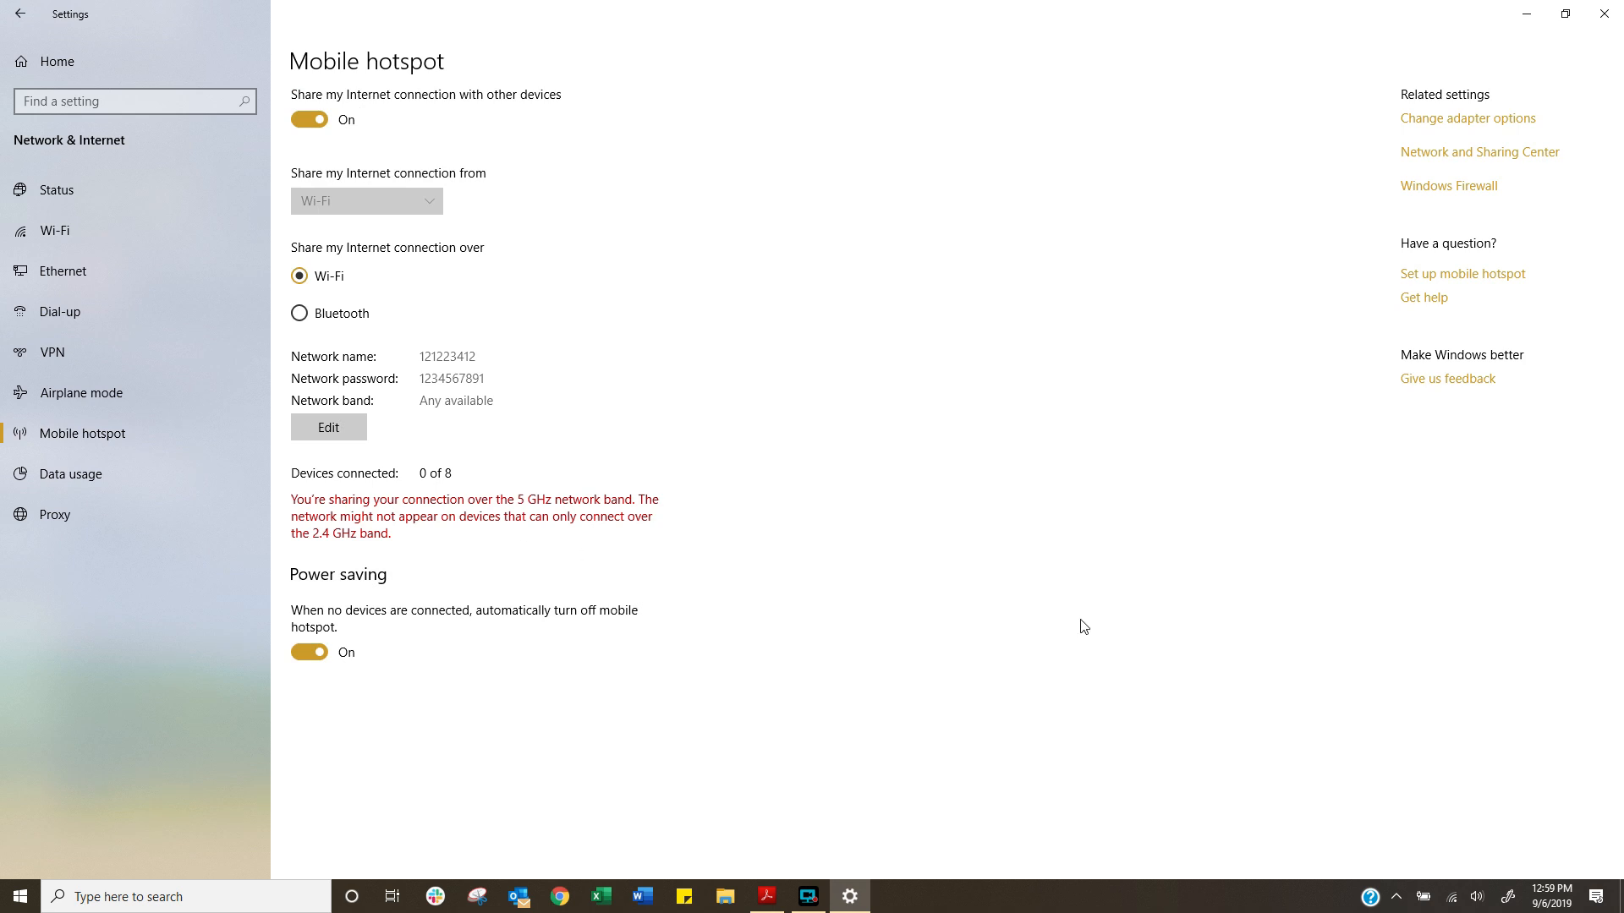
mouse_move(1078, 635)
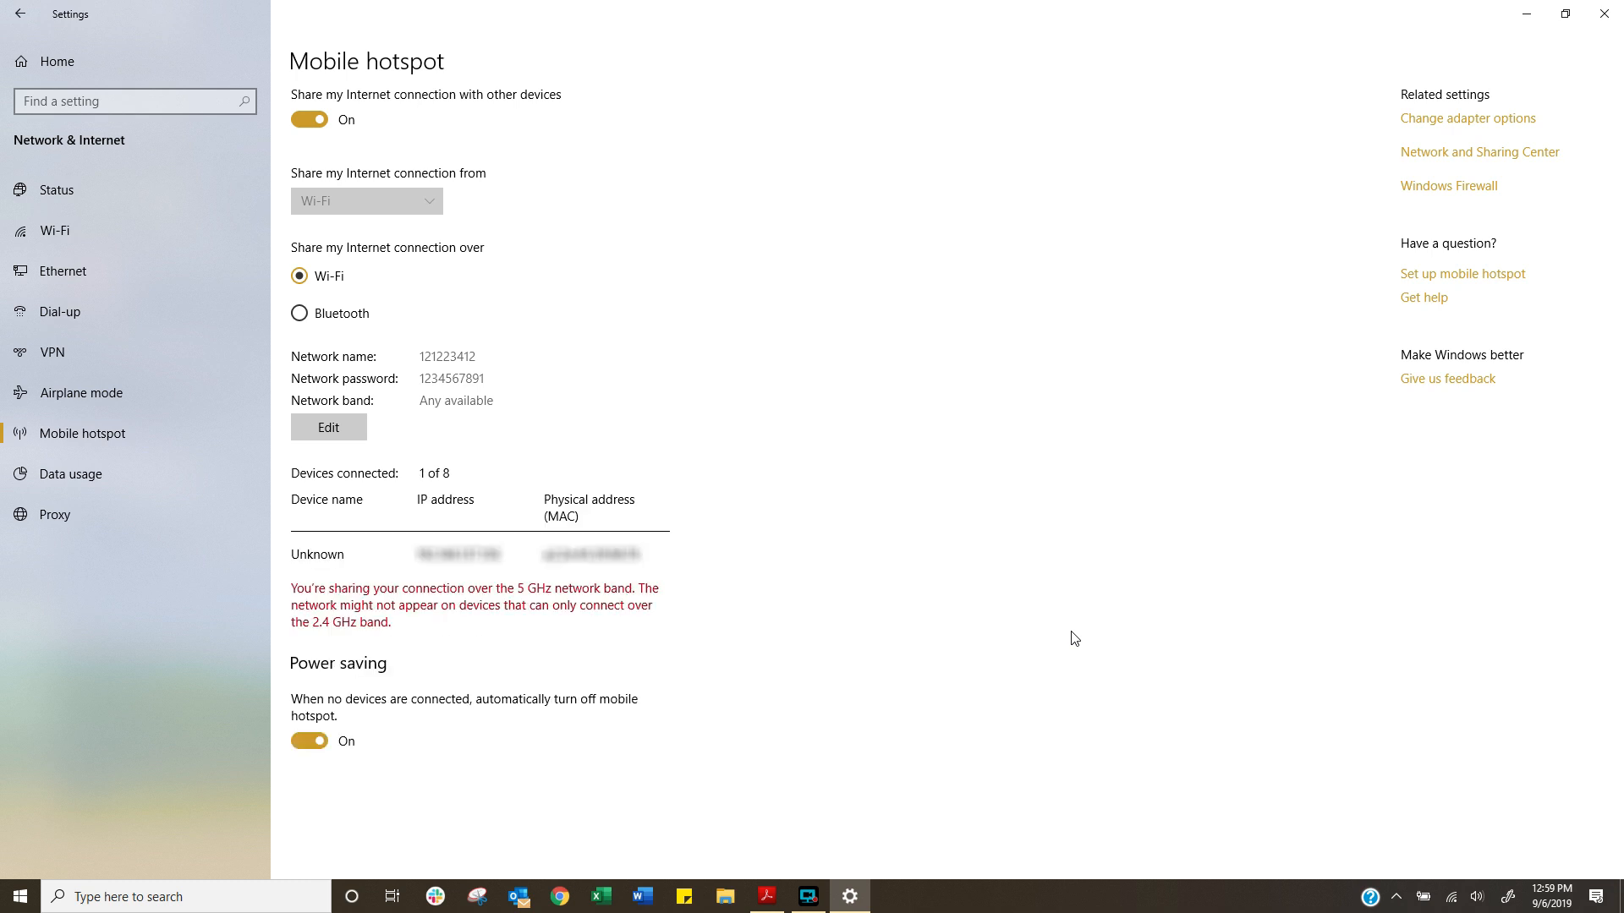
mouse_move(443, 503)
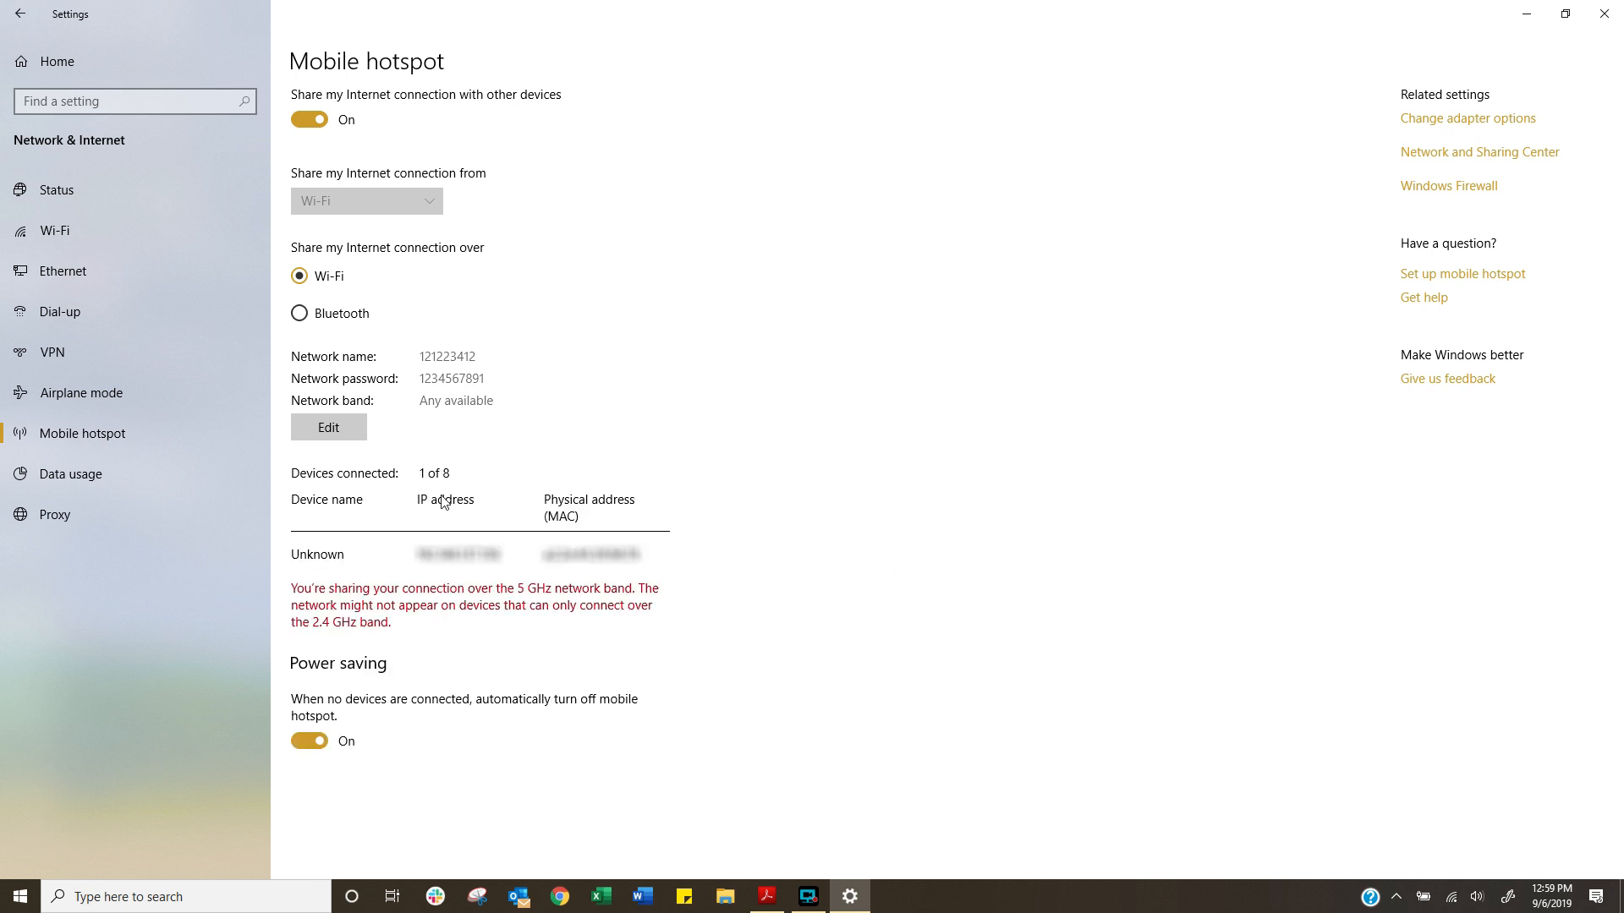
mouse_move(536, 637)
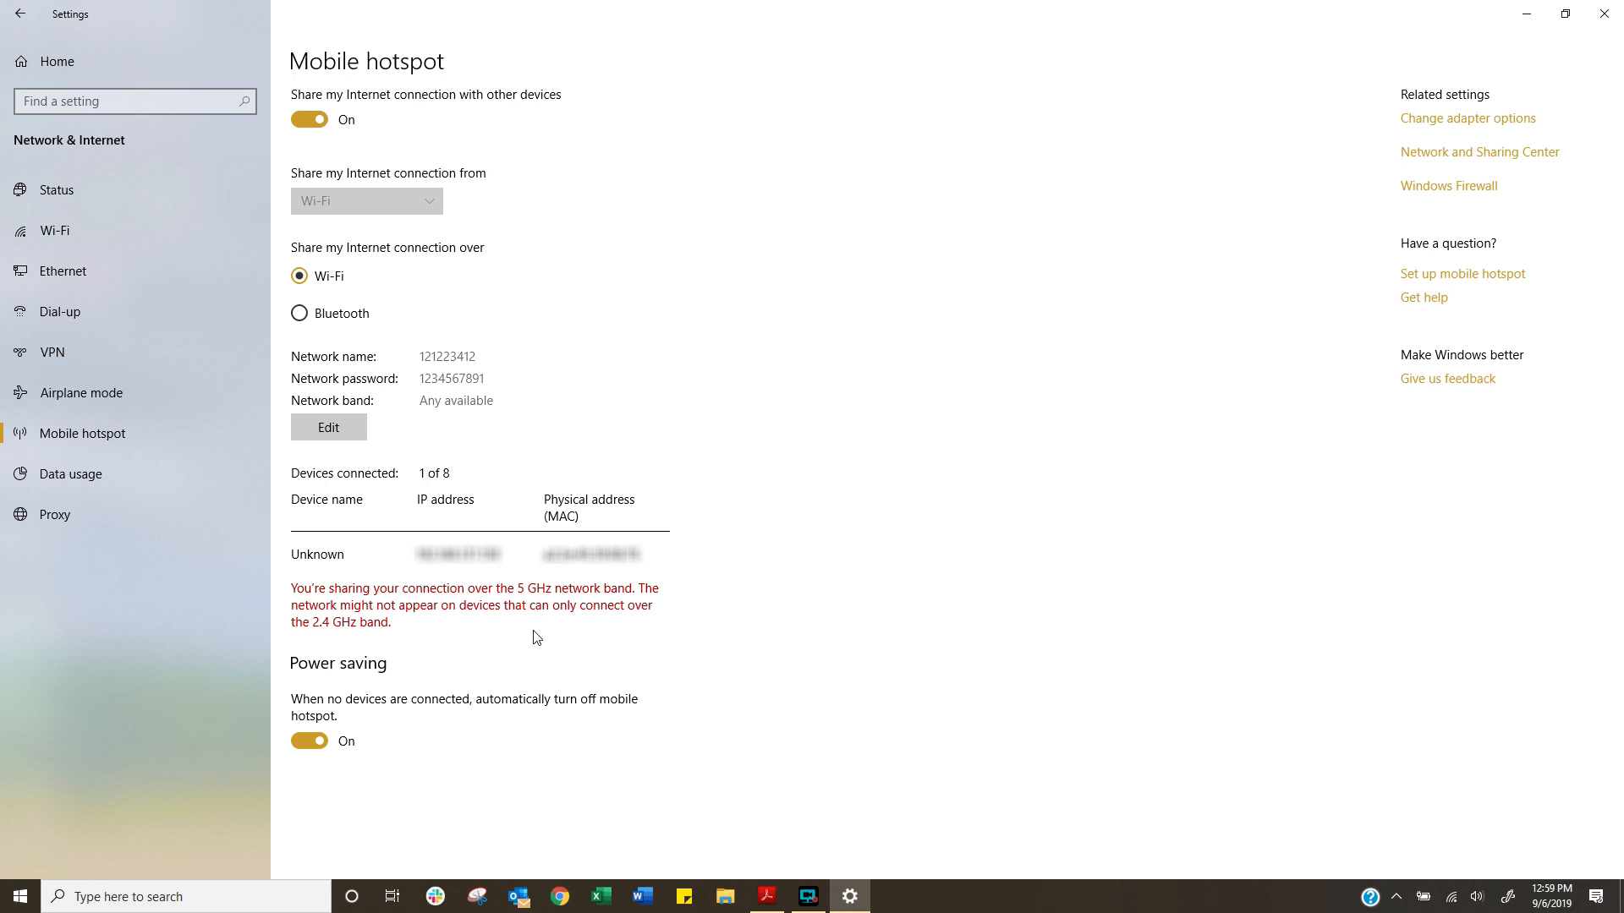
mouse_move(531, 651)
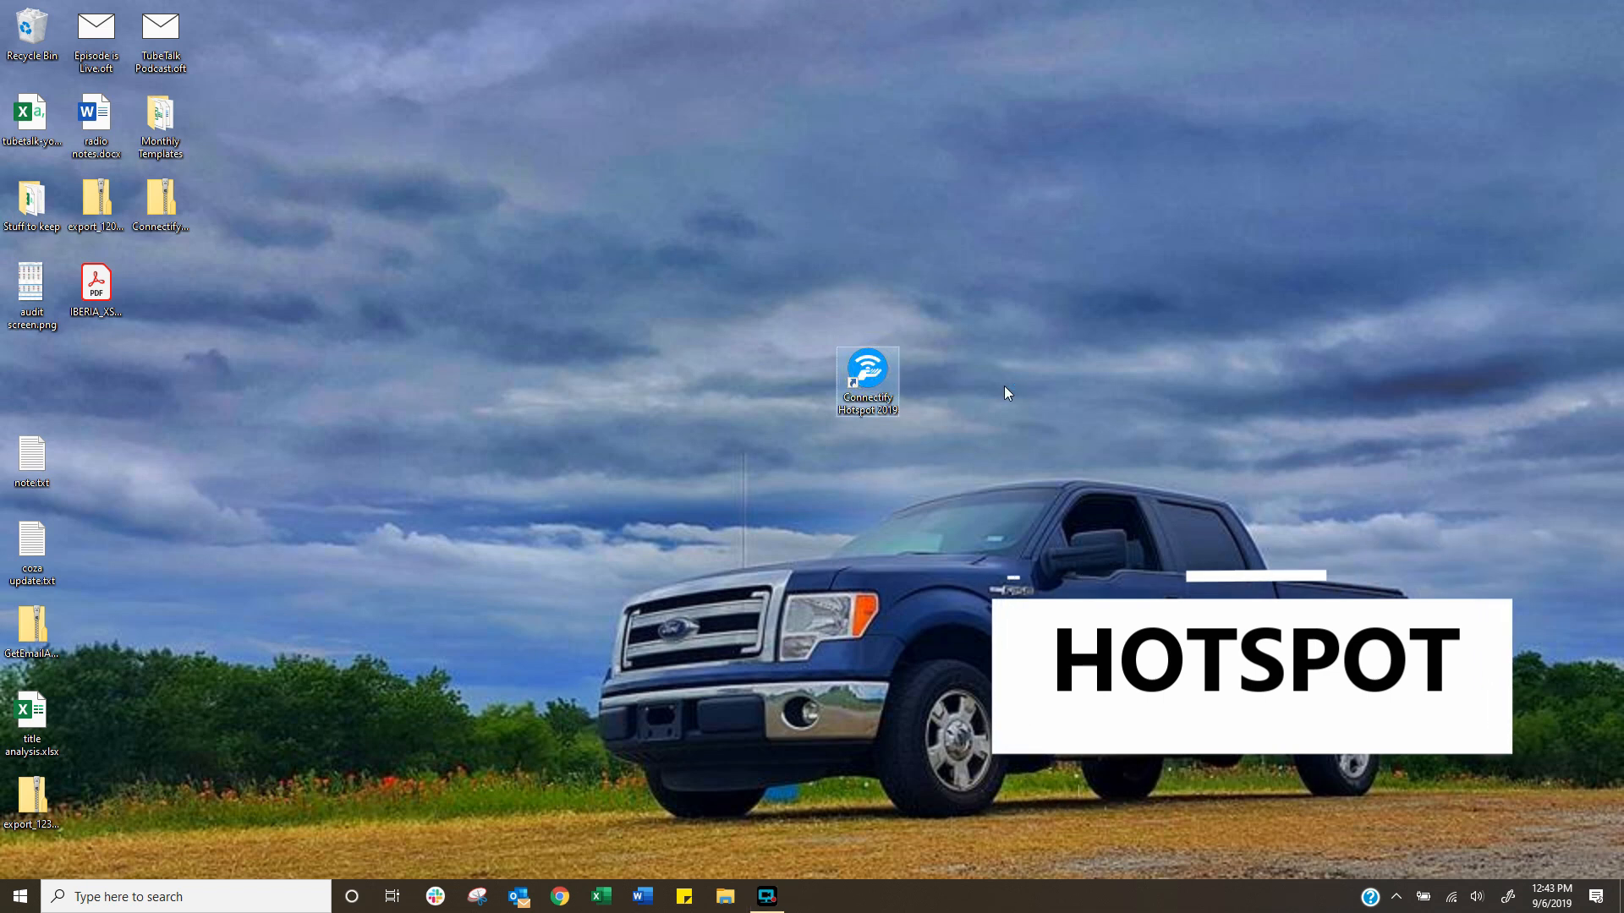
- Launch Connectify Hotspot from its desktop shortcut and centre its window on screen
double_click(867, 374)
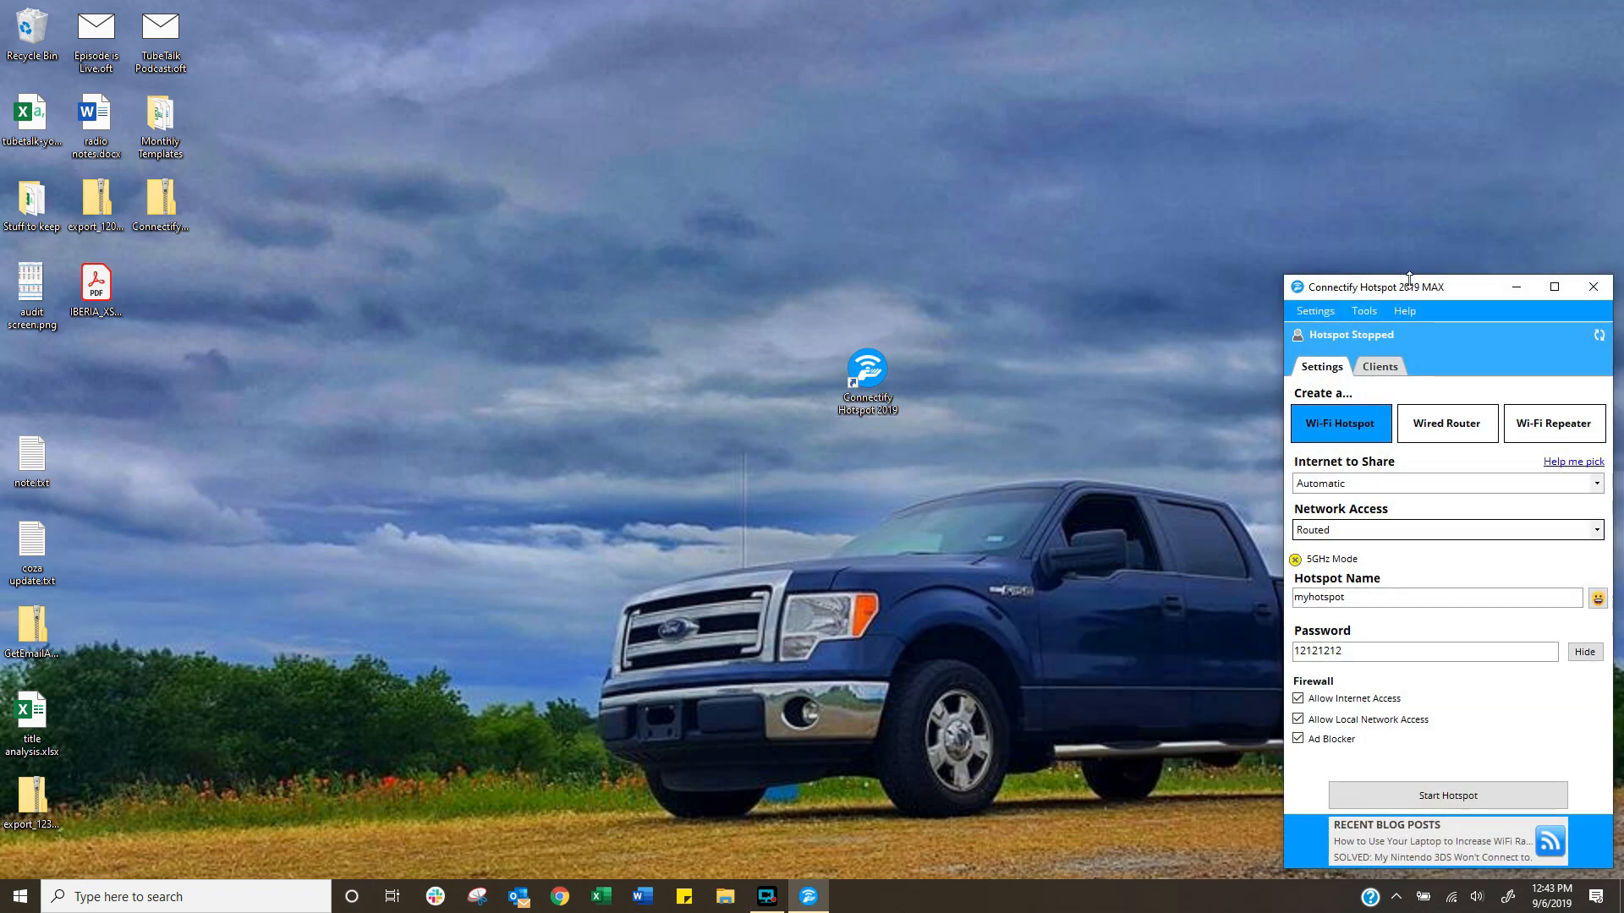
drag(1408, 287, 843, 118)
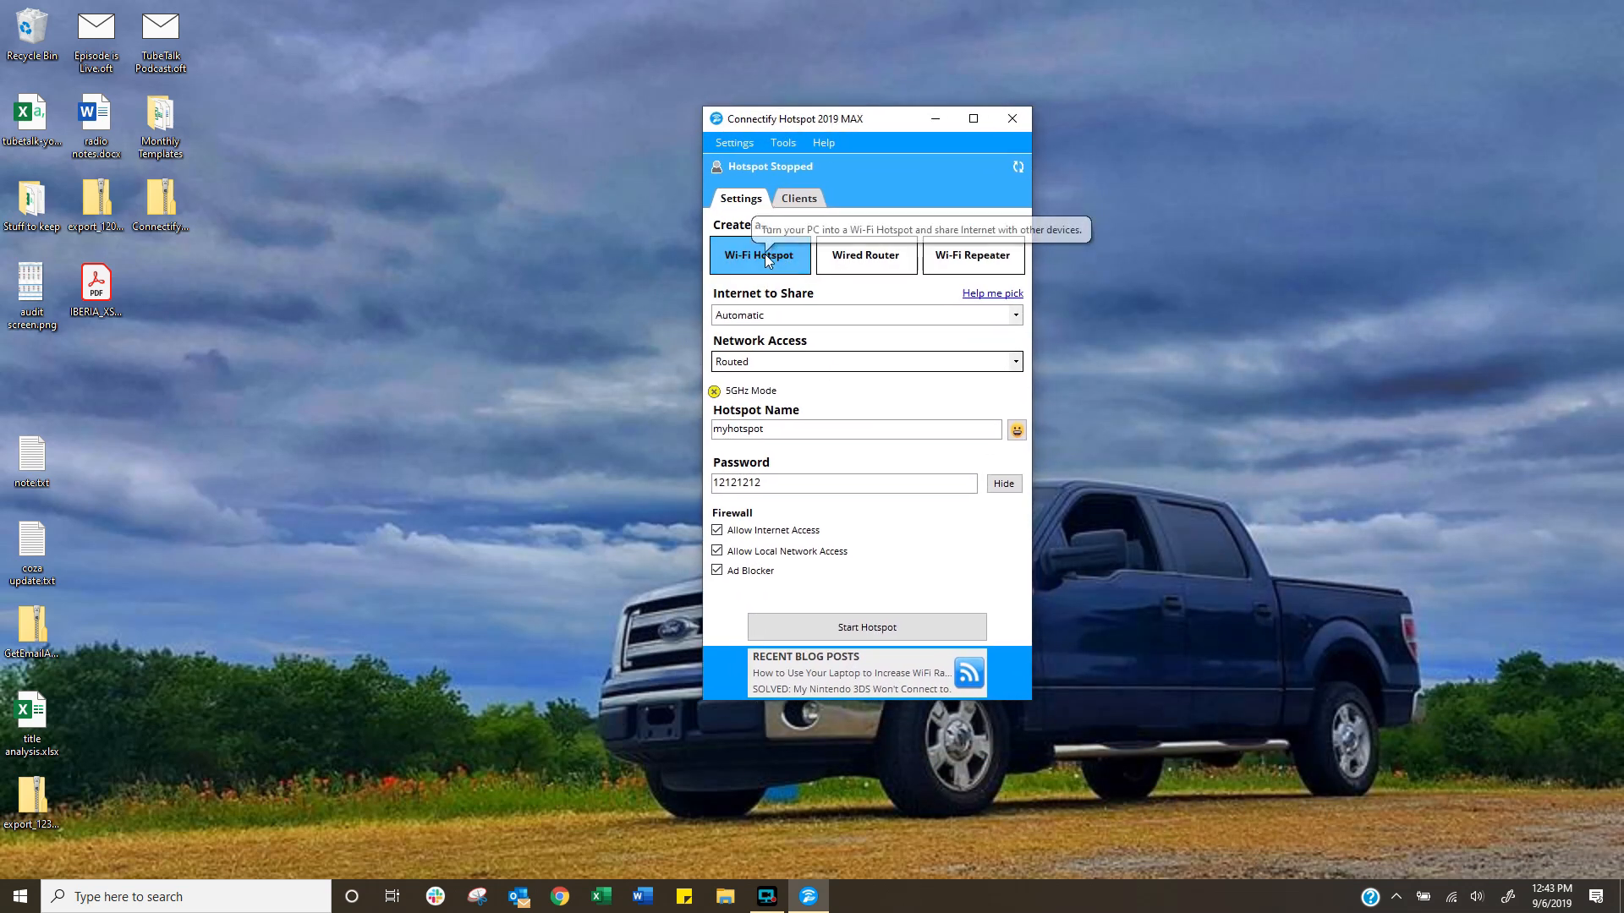
mouse_move(870, 291)
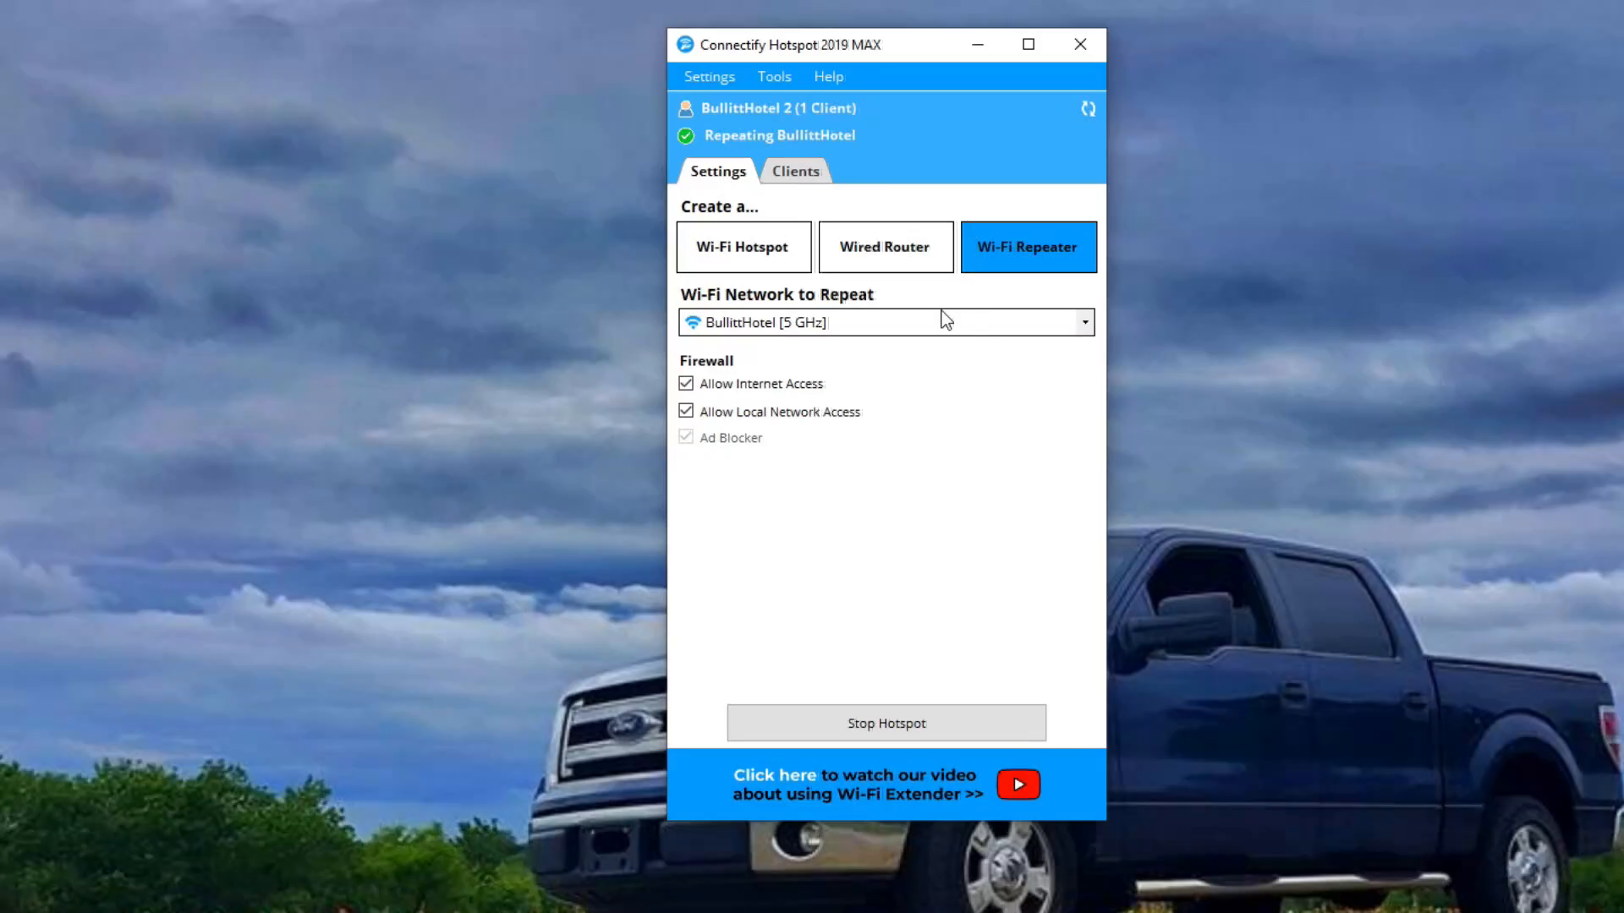
- Review the Internet to Share choices, then view the Wired Router settings
click(742, 247)
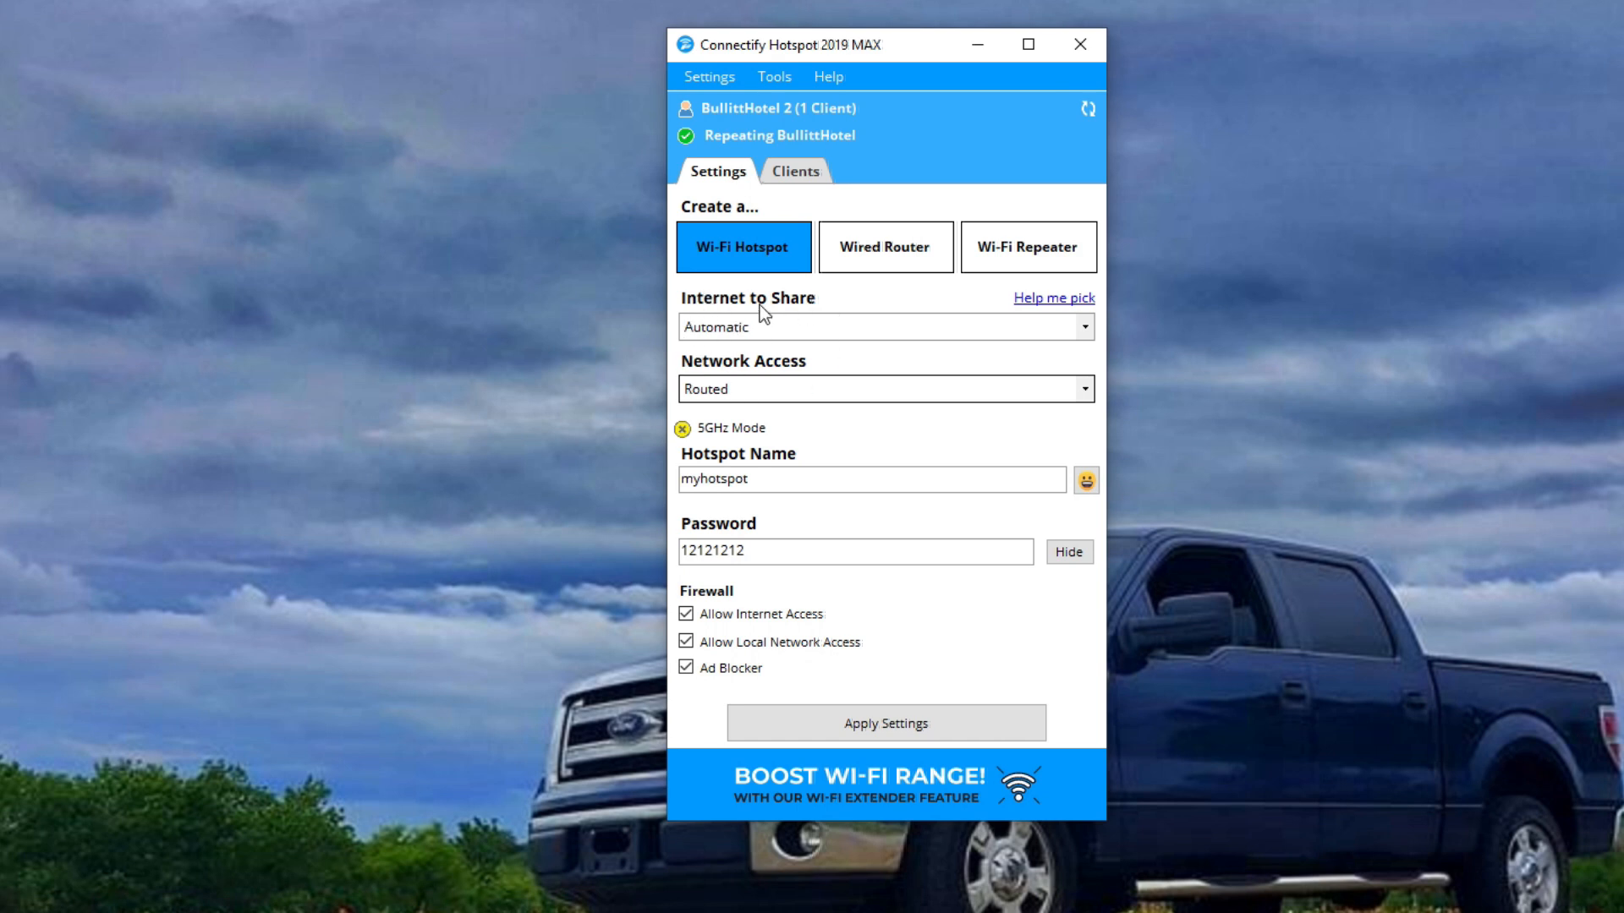
mouse_move(1042, 312)
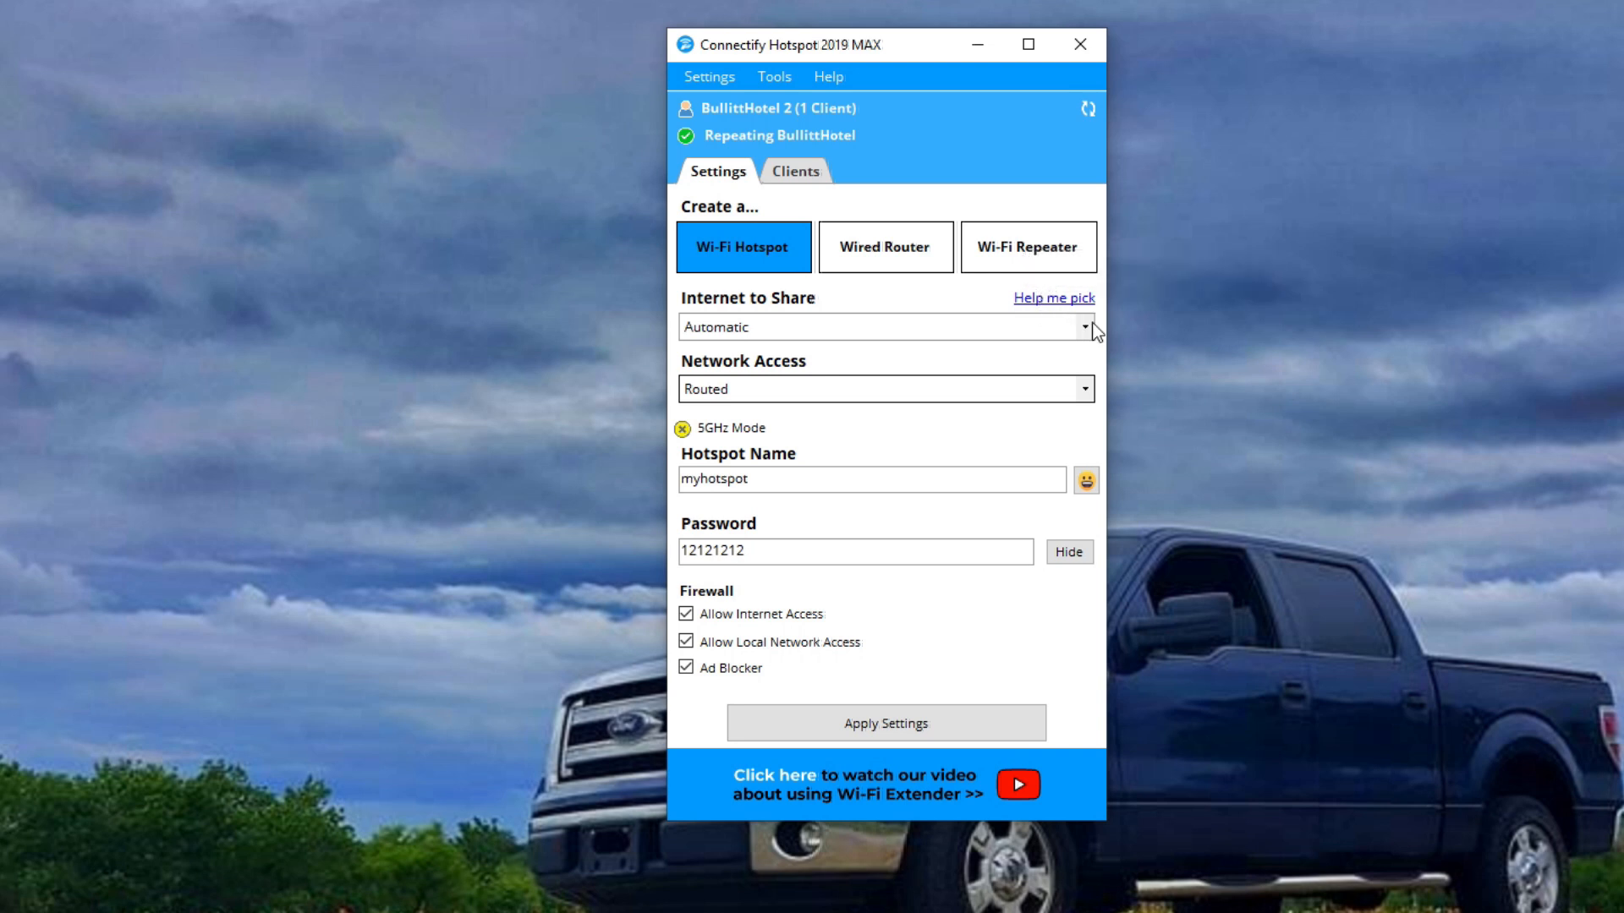
click(1084, 327)
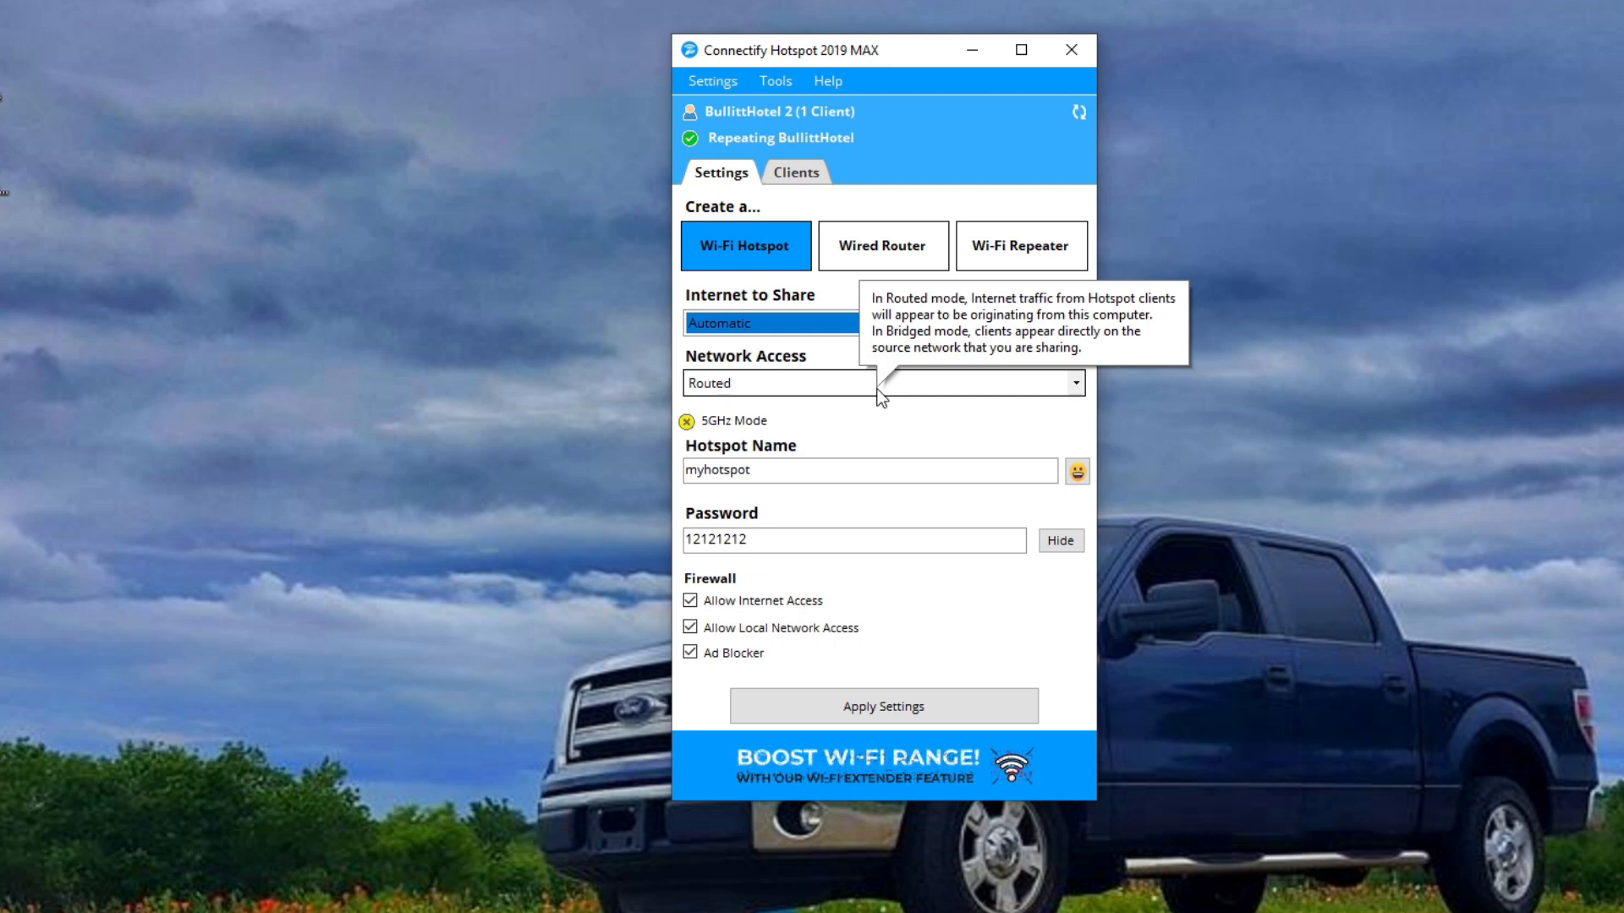
mouse_move(735, 453)
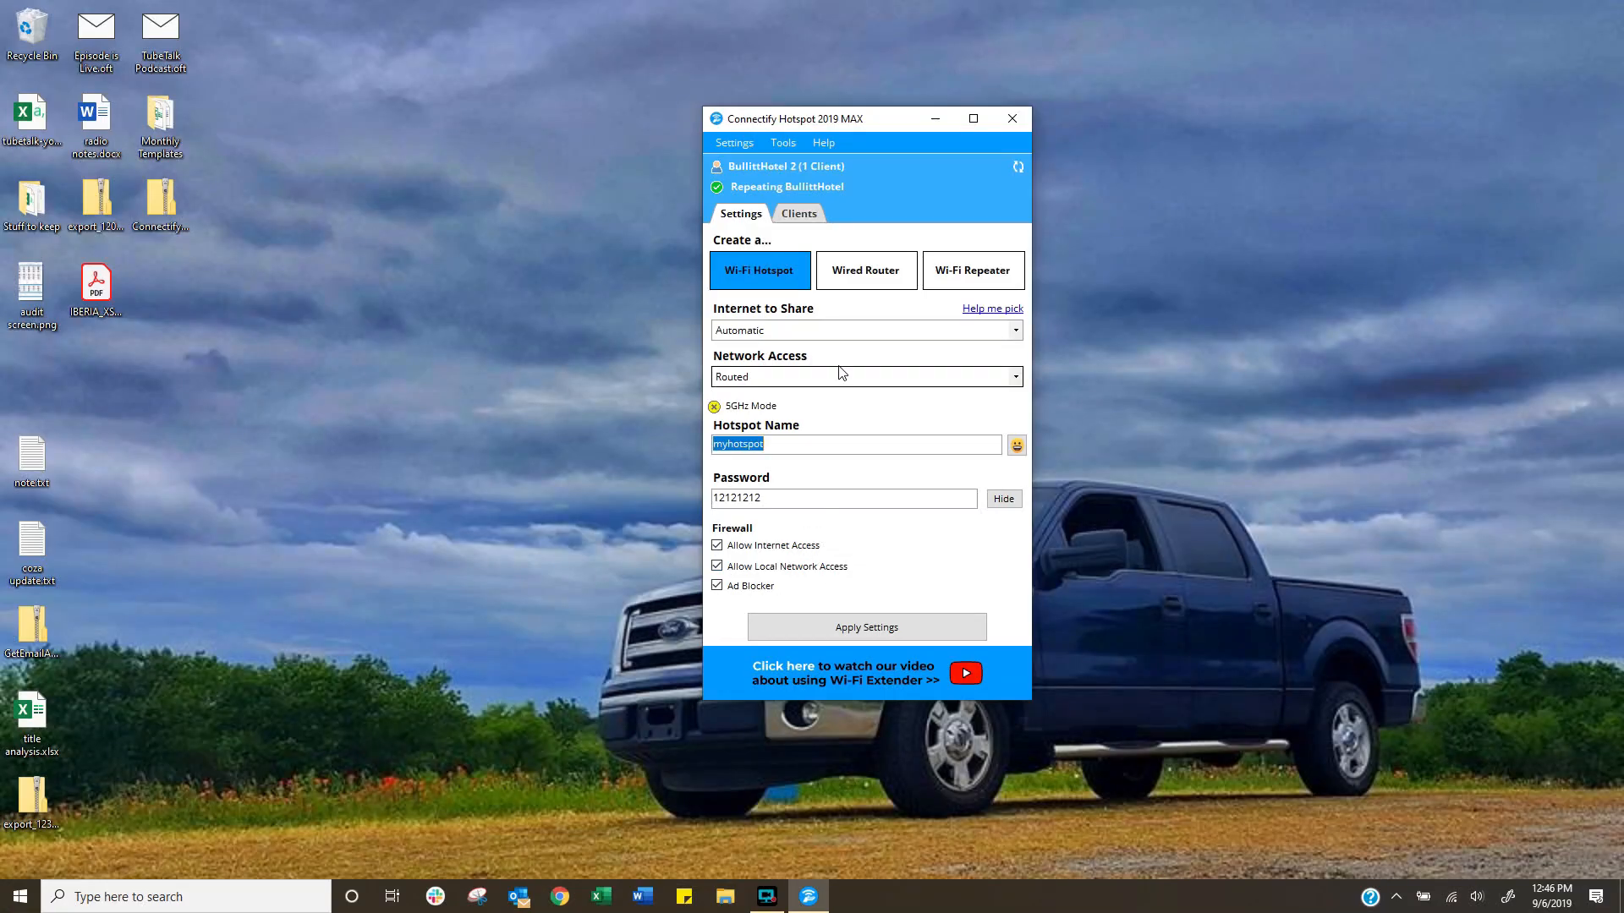
click(866, 271)
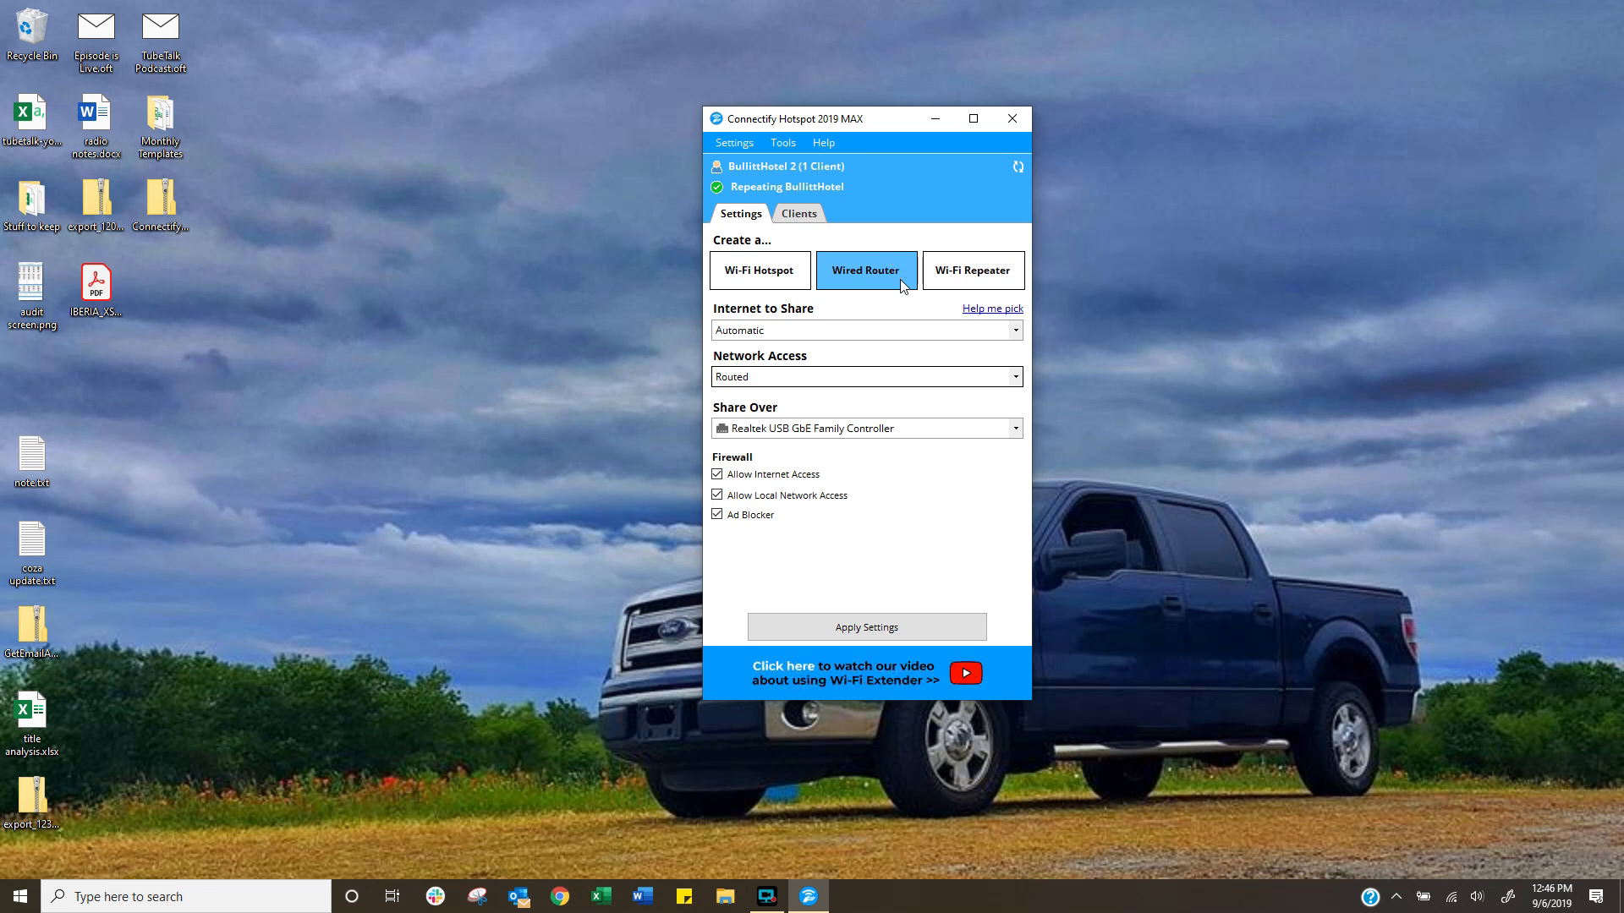
- Switch Connectify to Wi-Fi Repeater mode targeting the BullittHotel 5 GHz network
click(971, 270)
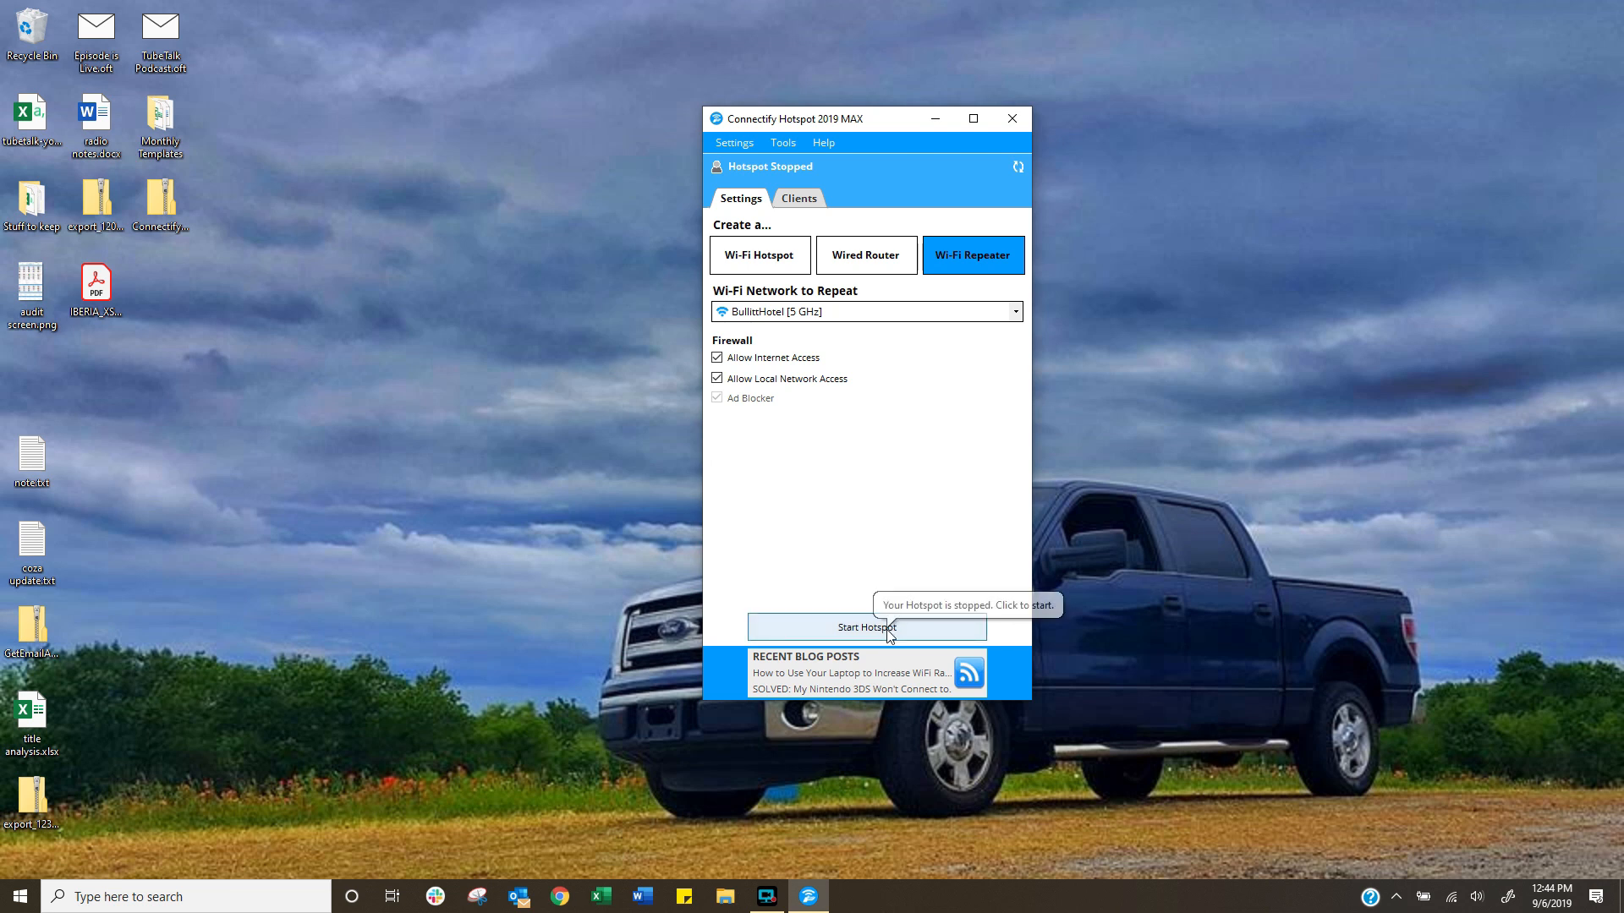
- Start the repeater hotspot, check the connected client's usage, and open Connectify's product website
click(866, 627)
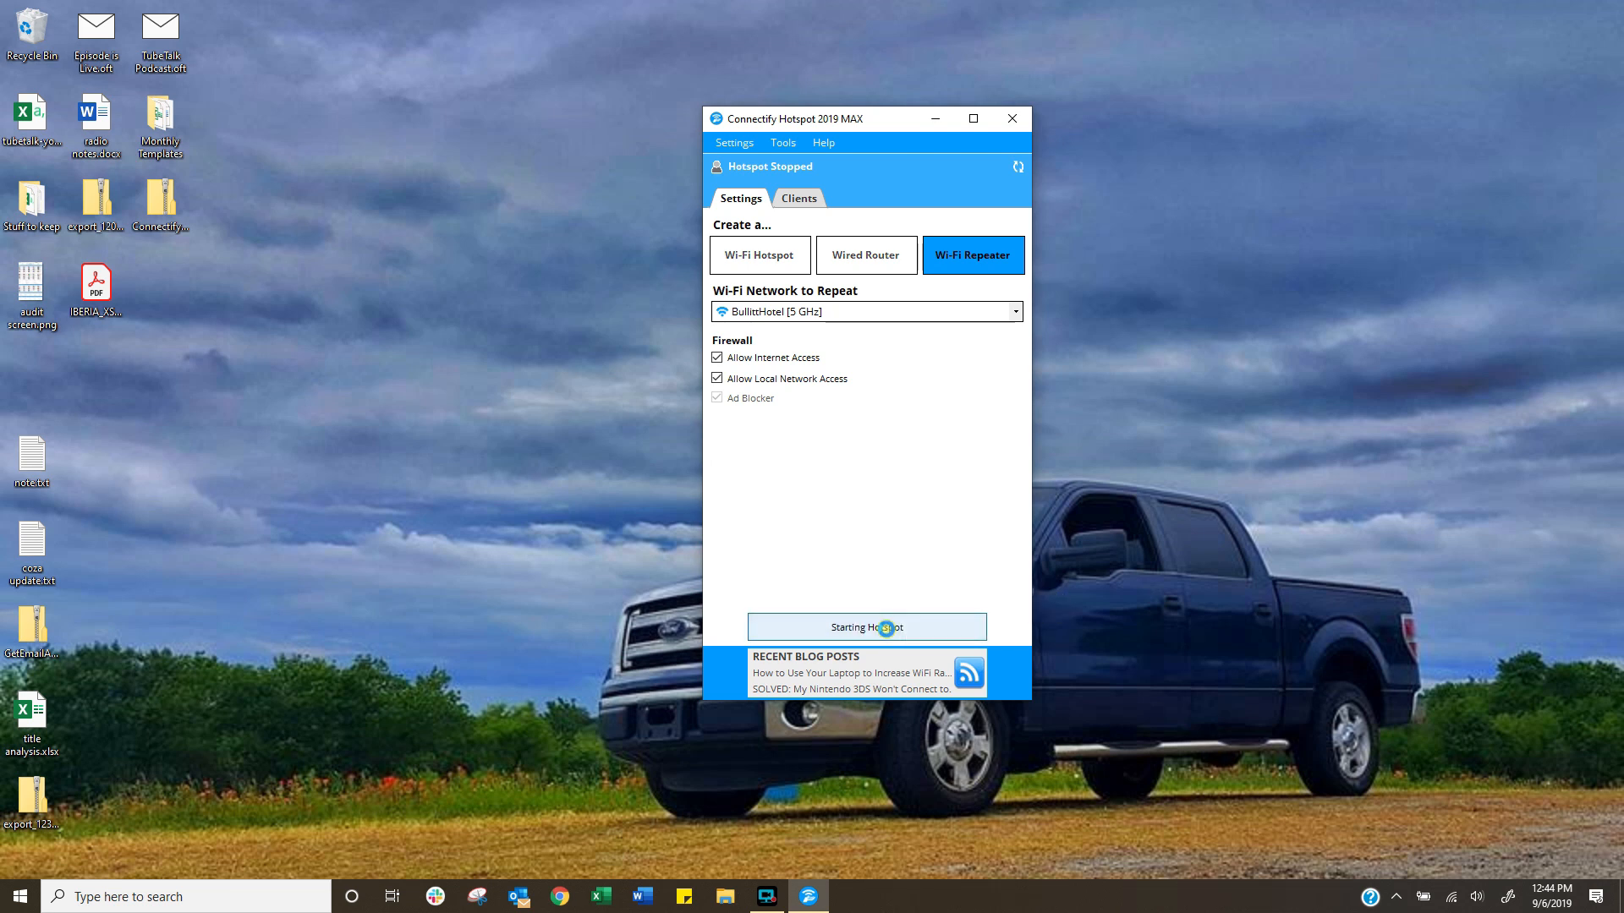
click(797, 198)
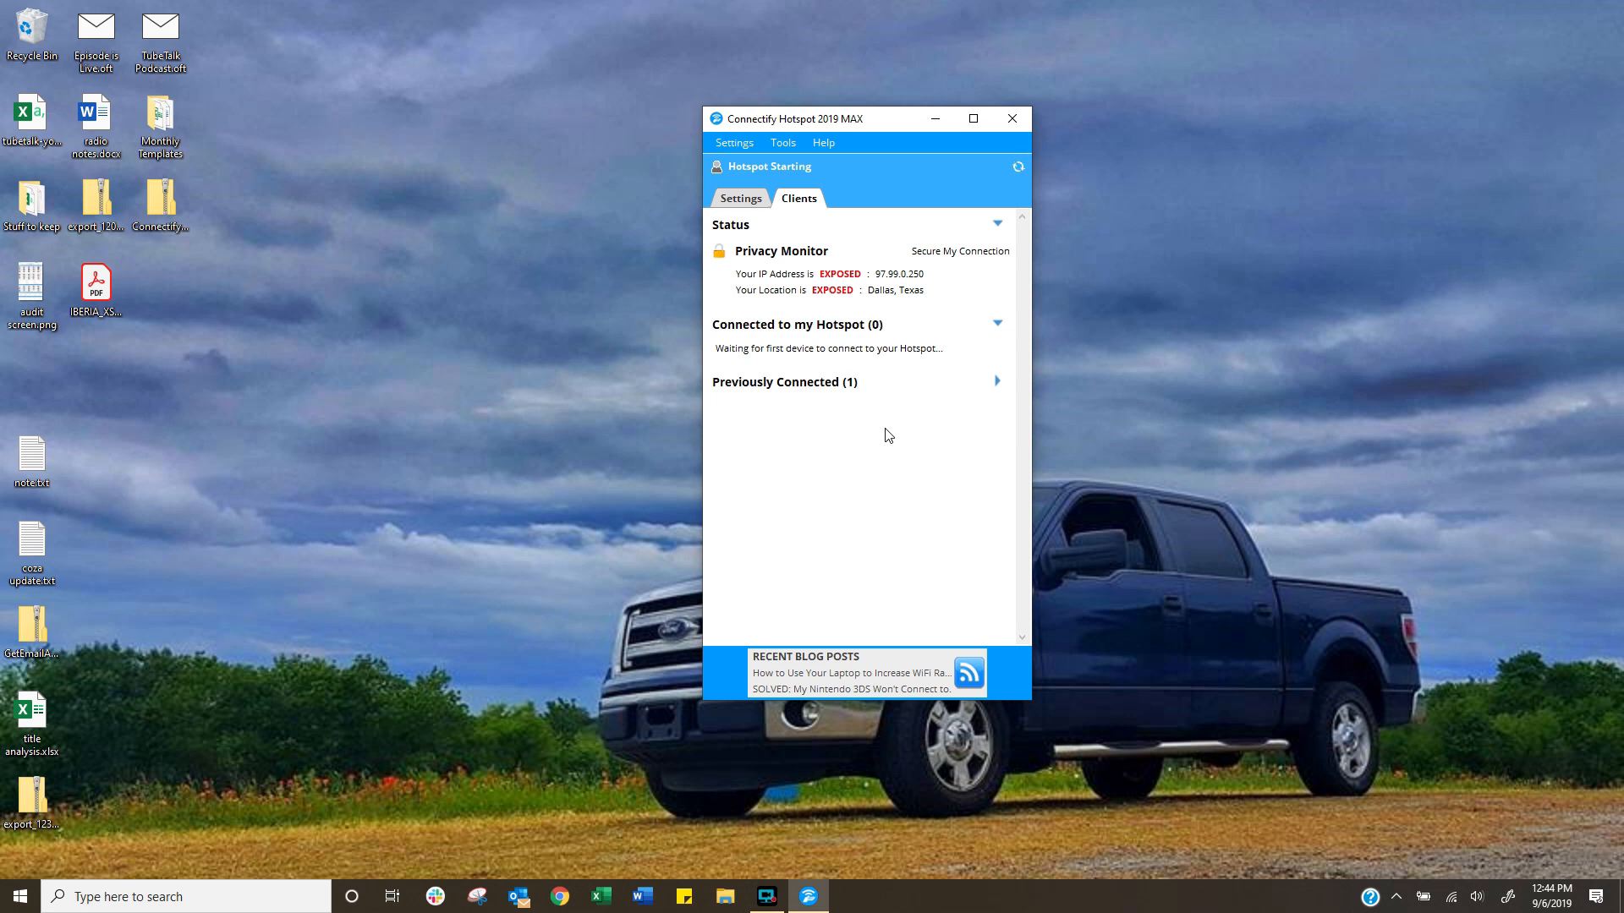
mouse_move(938, 405)
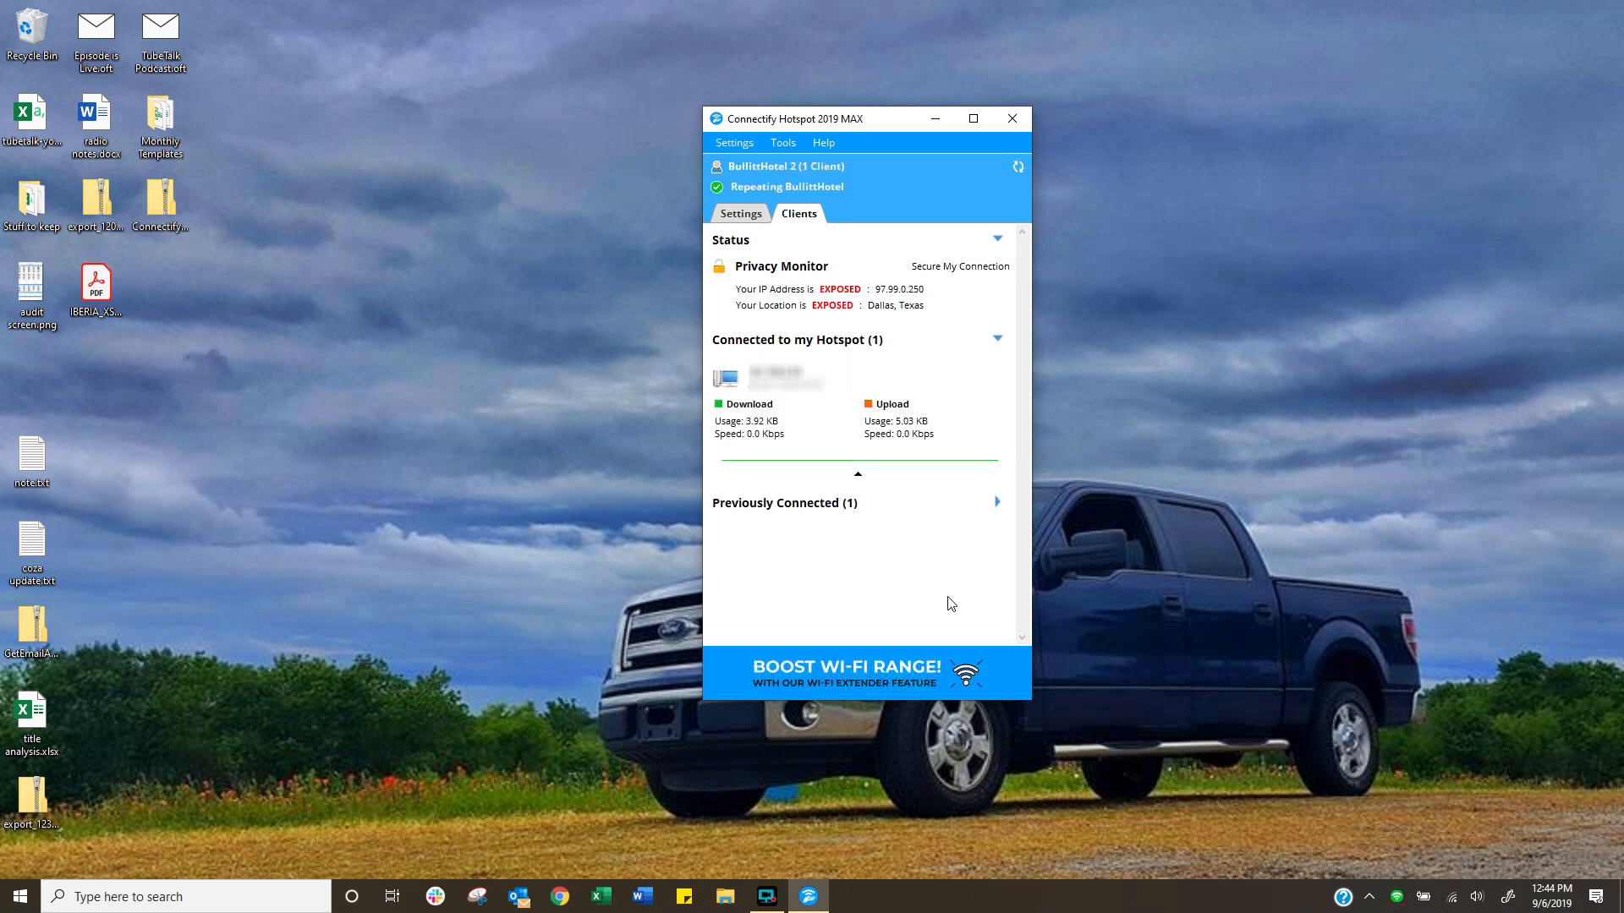
mouse_move(782, 378)
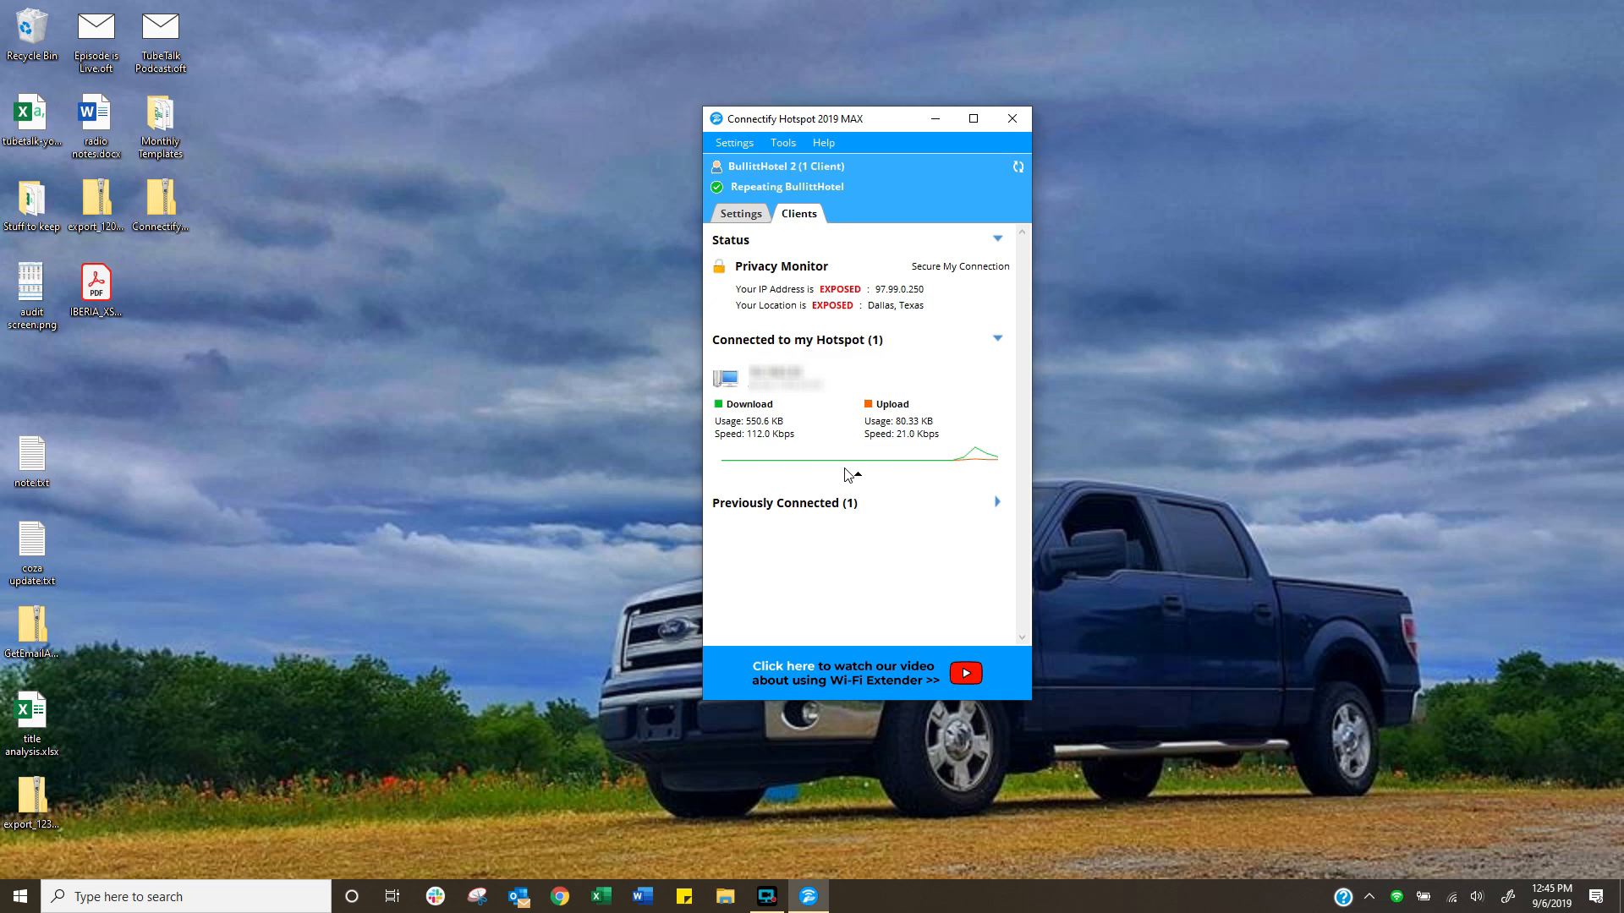
click(827, 673)
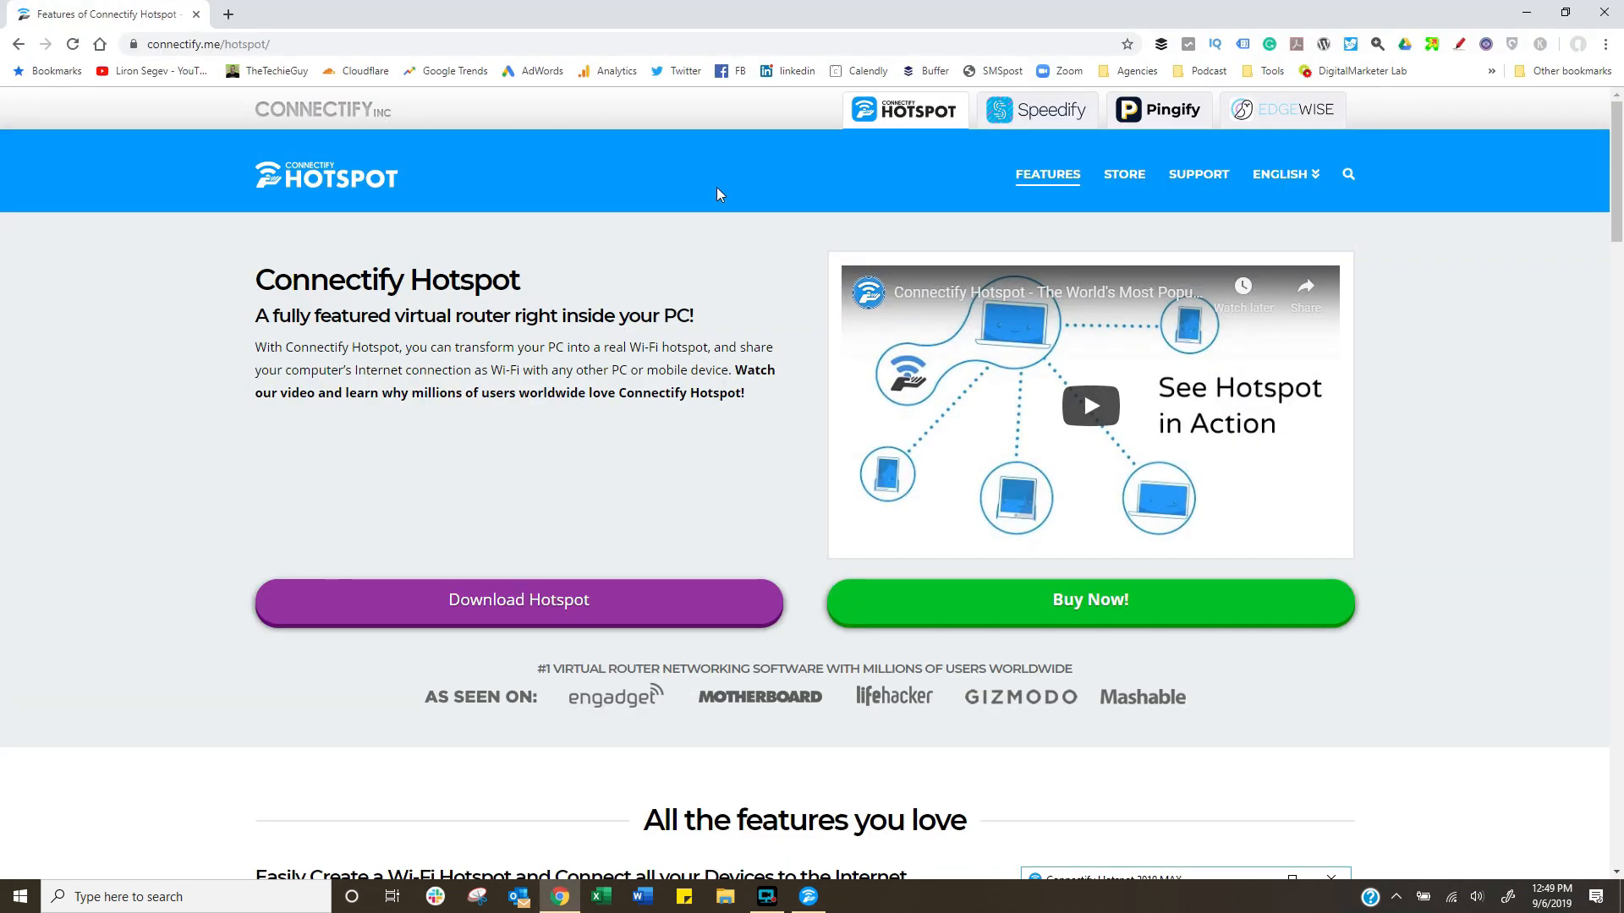
mouse_move(397, 269)
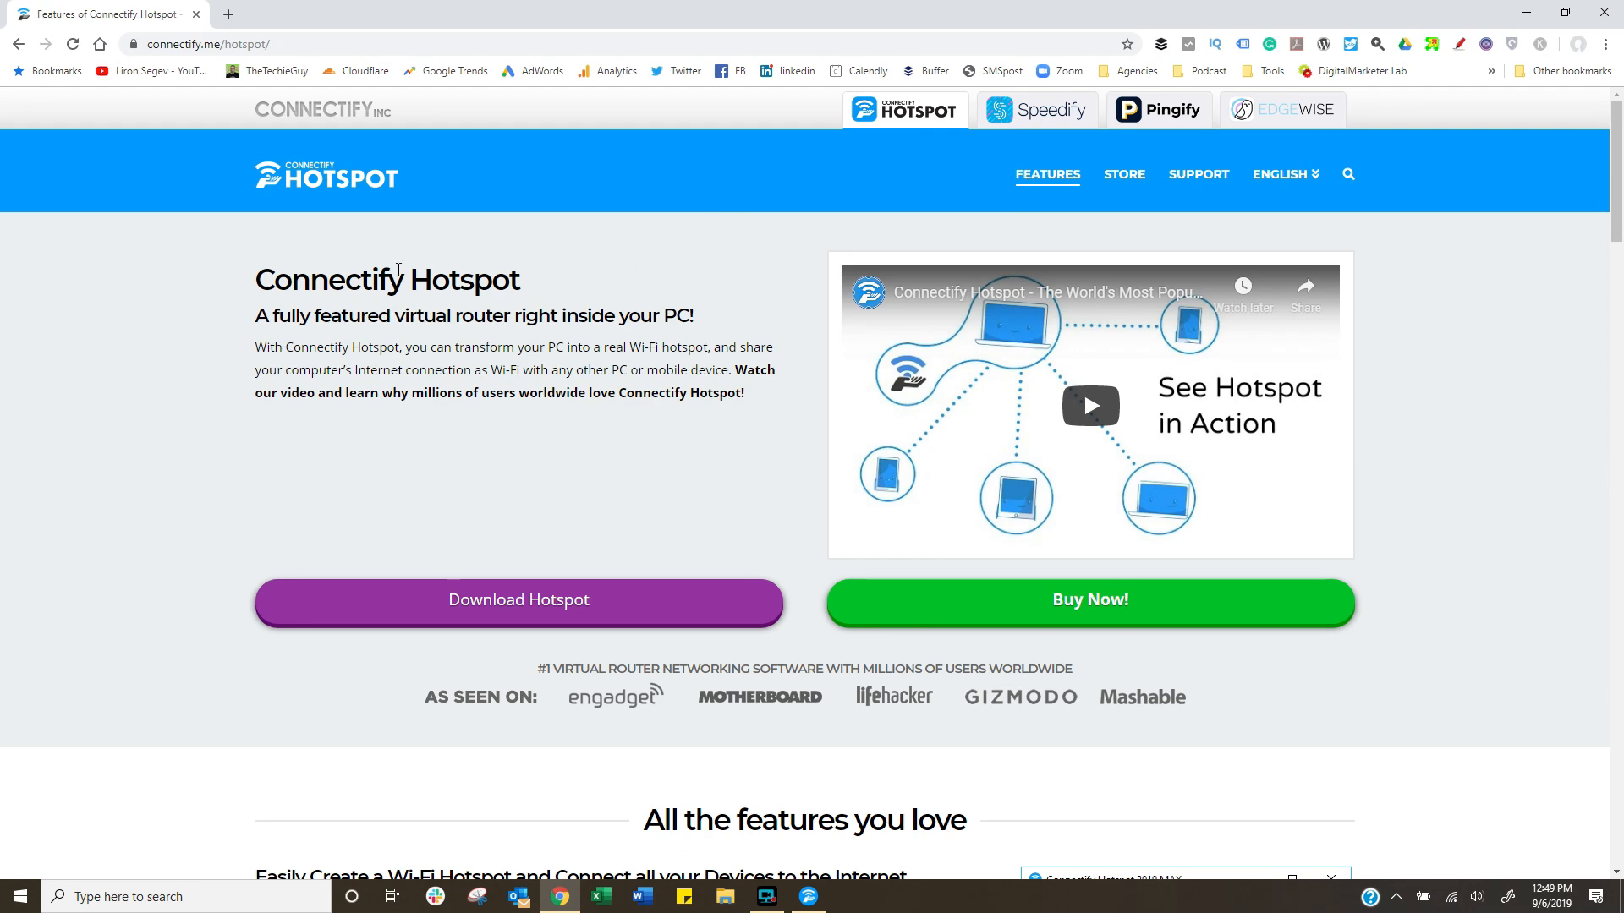
- Scroll connectify.me/hotspot down to the Hotspot, PRO and MAX comparison table
scroll(down, 3)
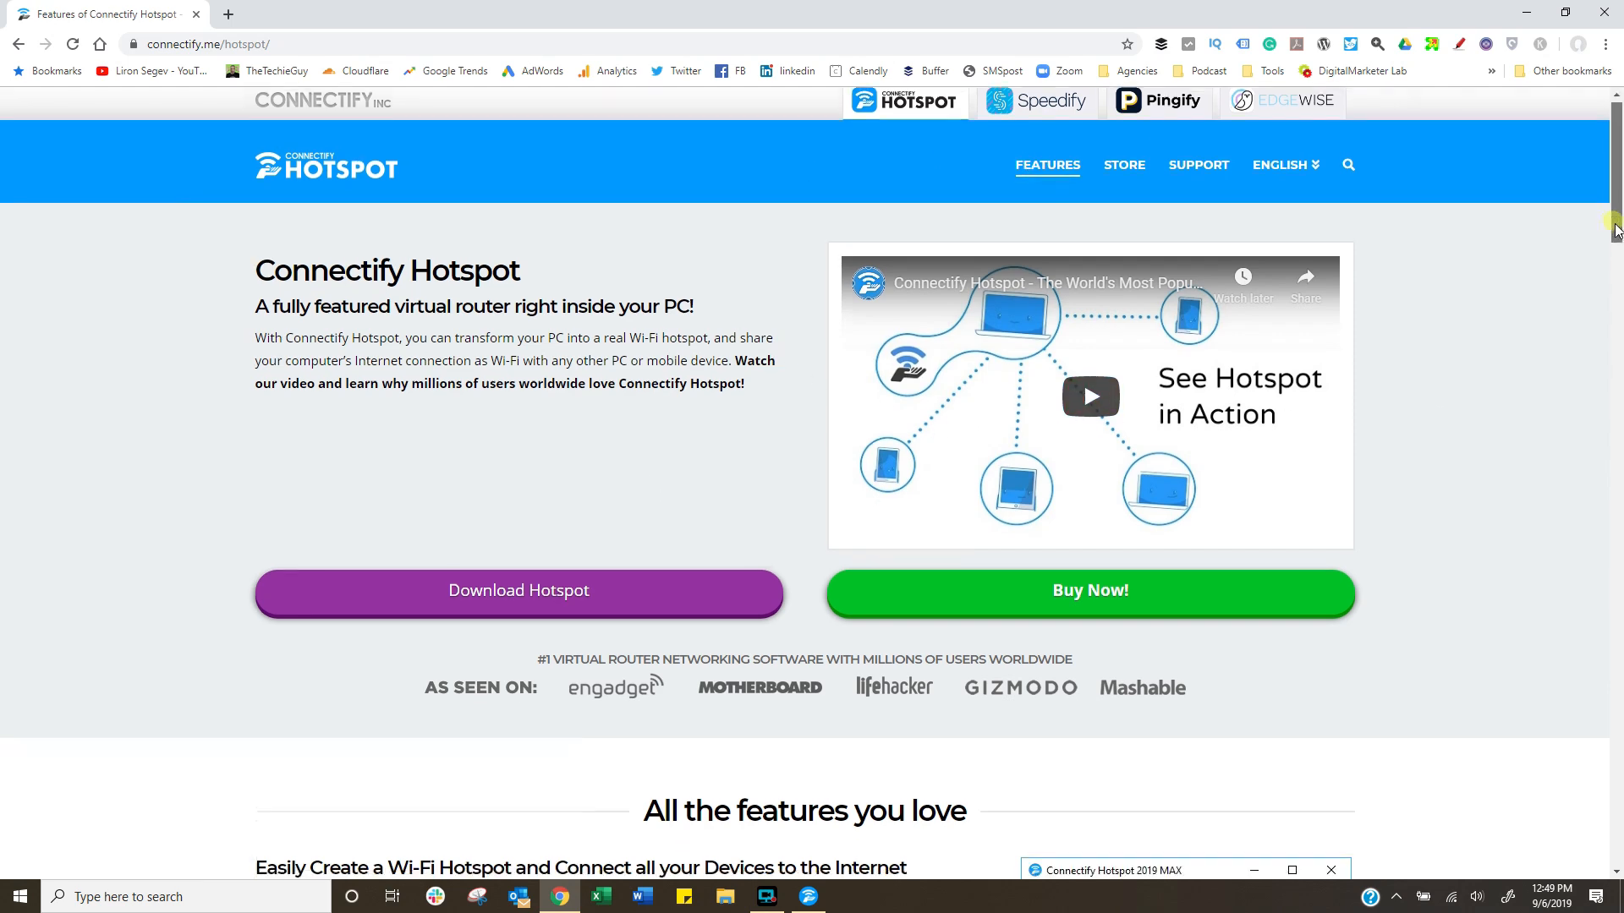
scroll(down, 3)
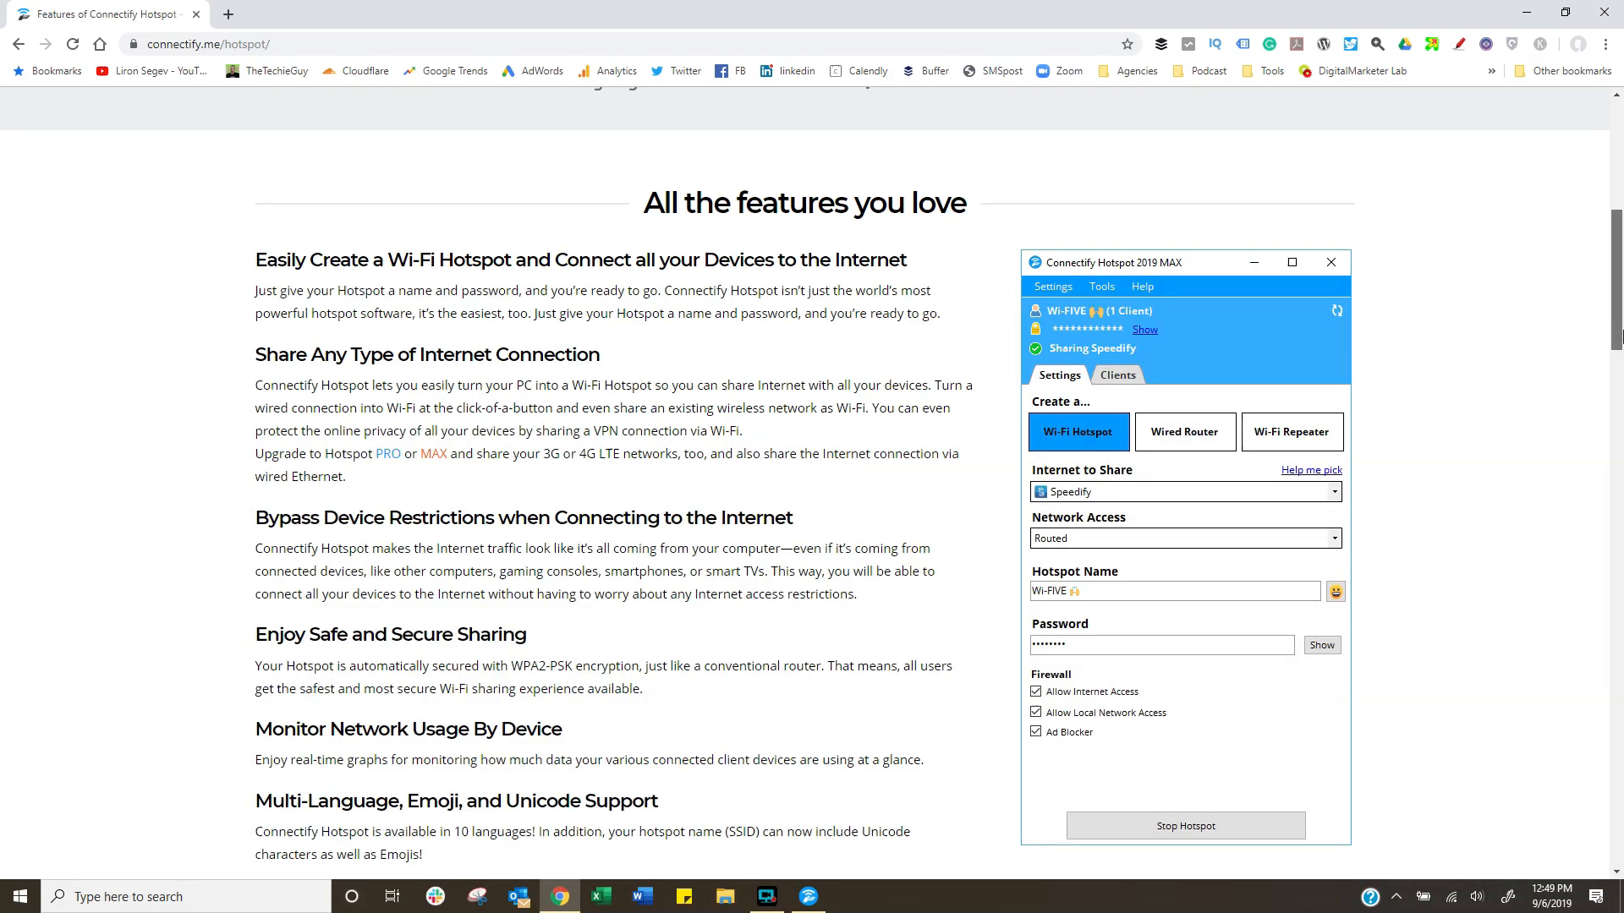
scroll(down, 3)
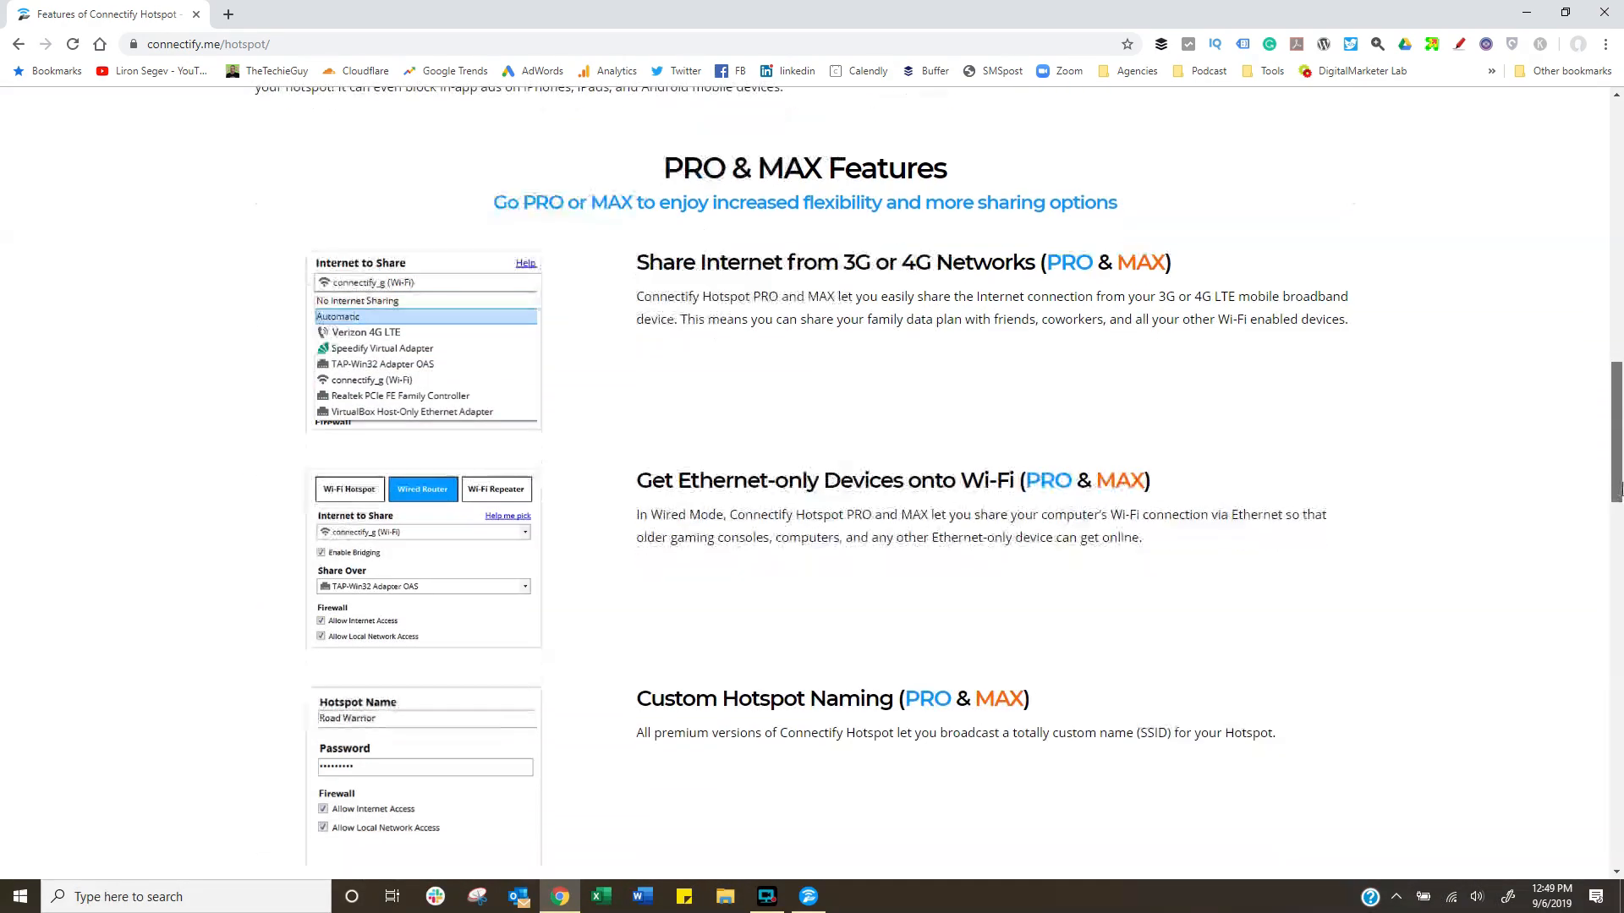
drag(663, 167, 839, 168)
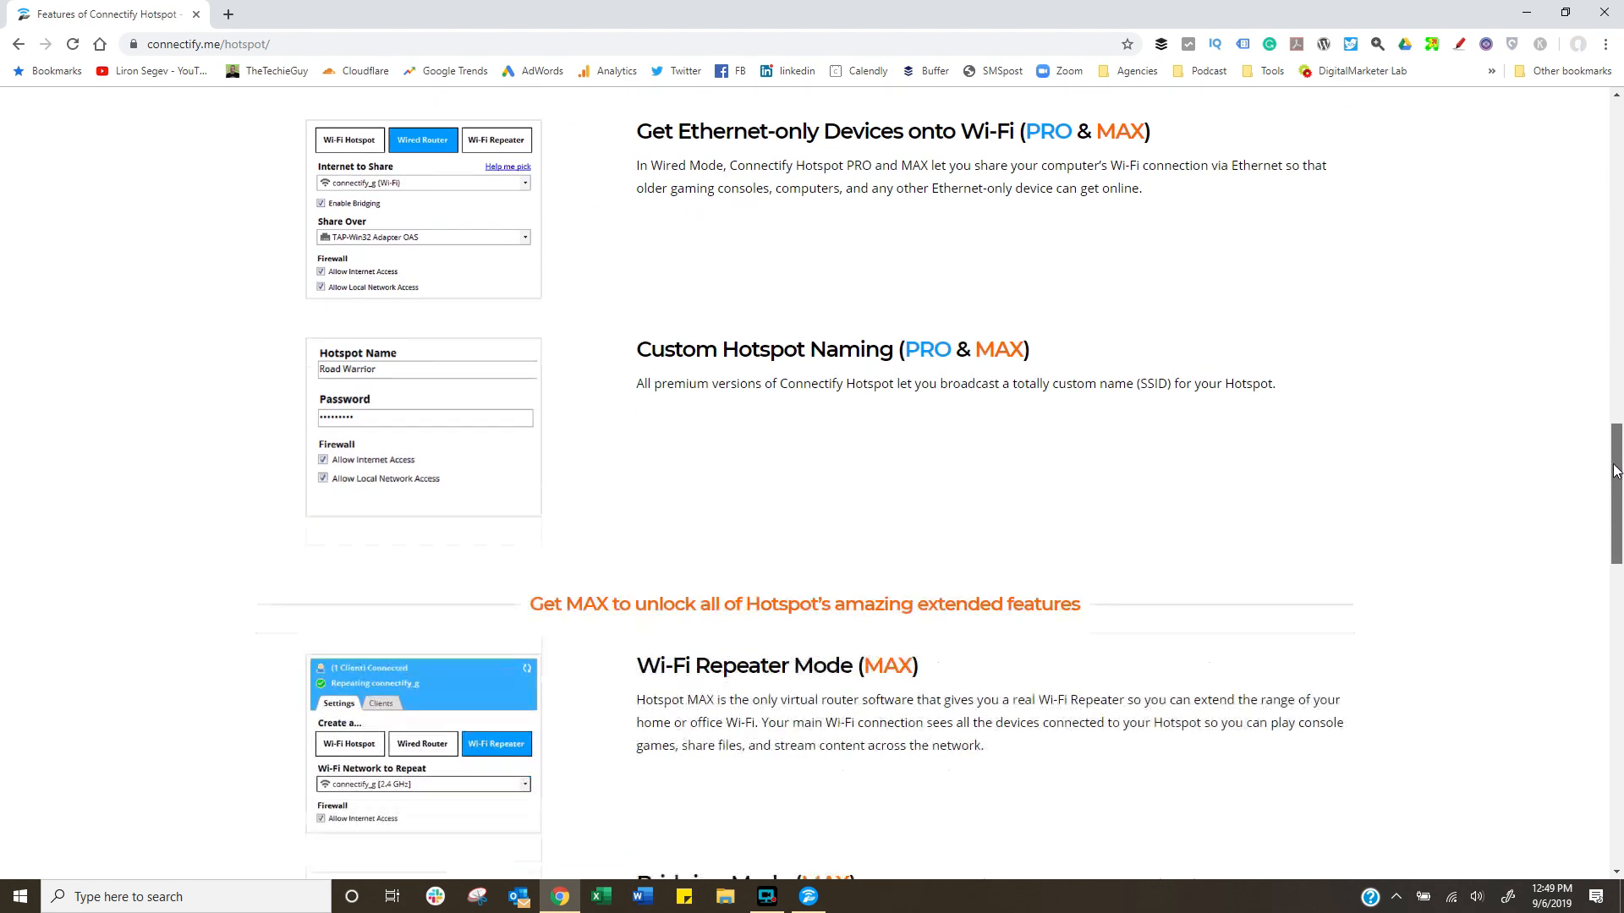
scroll(down, 3)
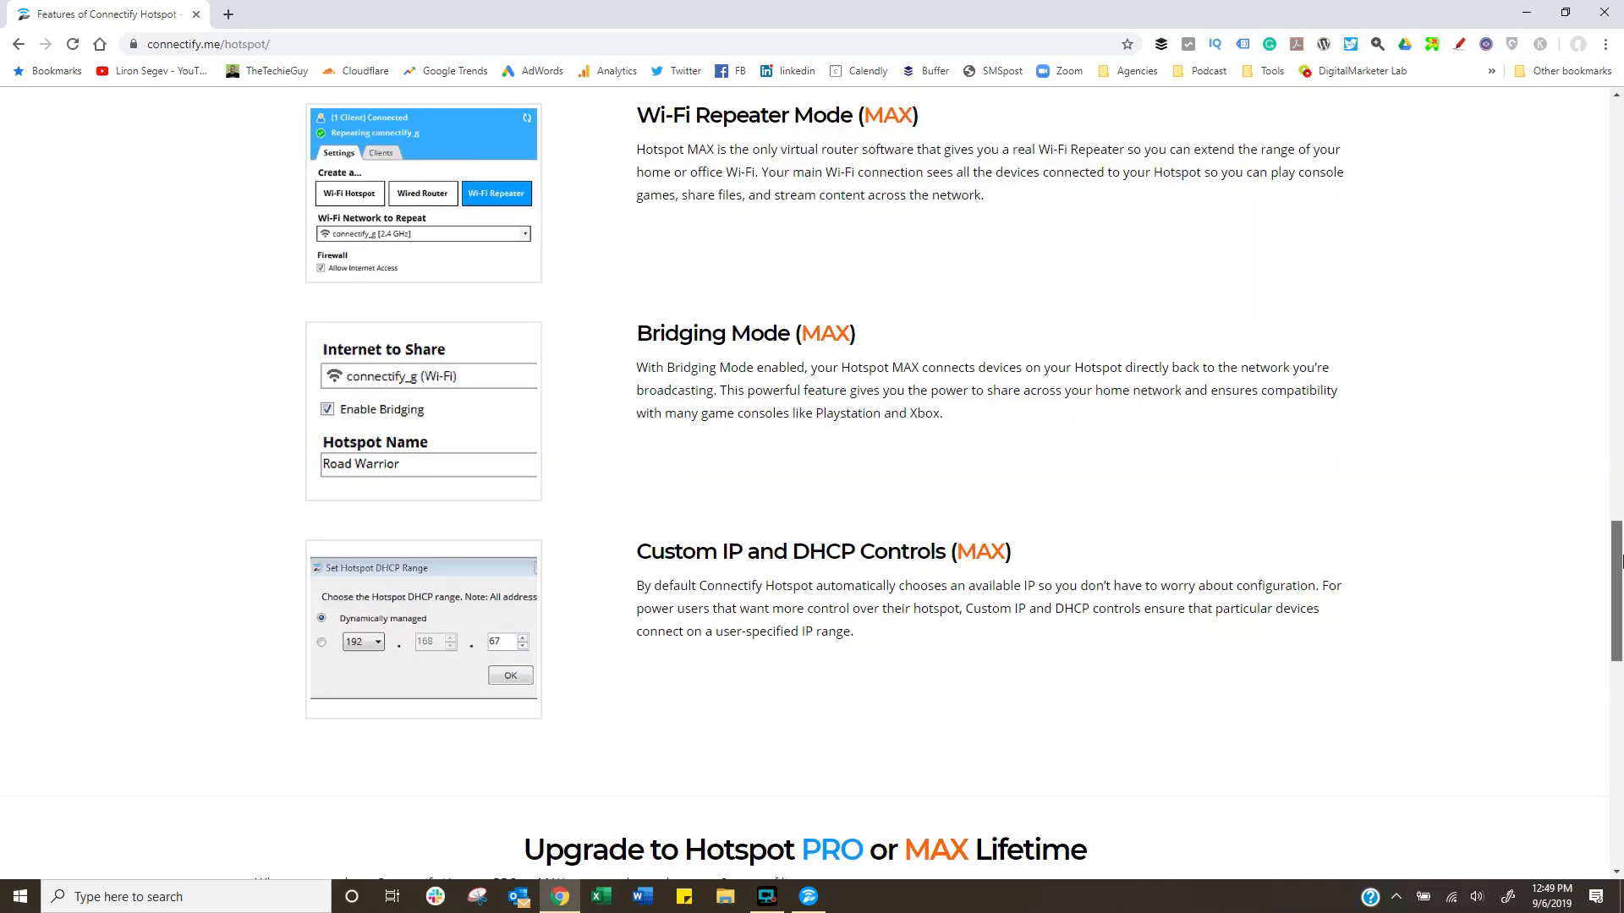
scroll(down, 3)
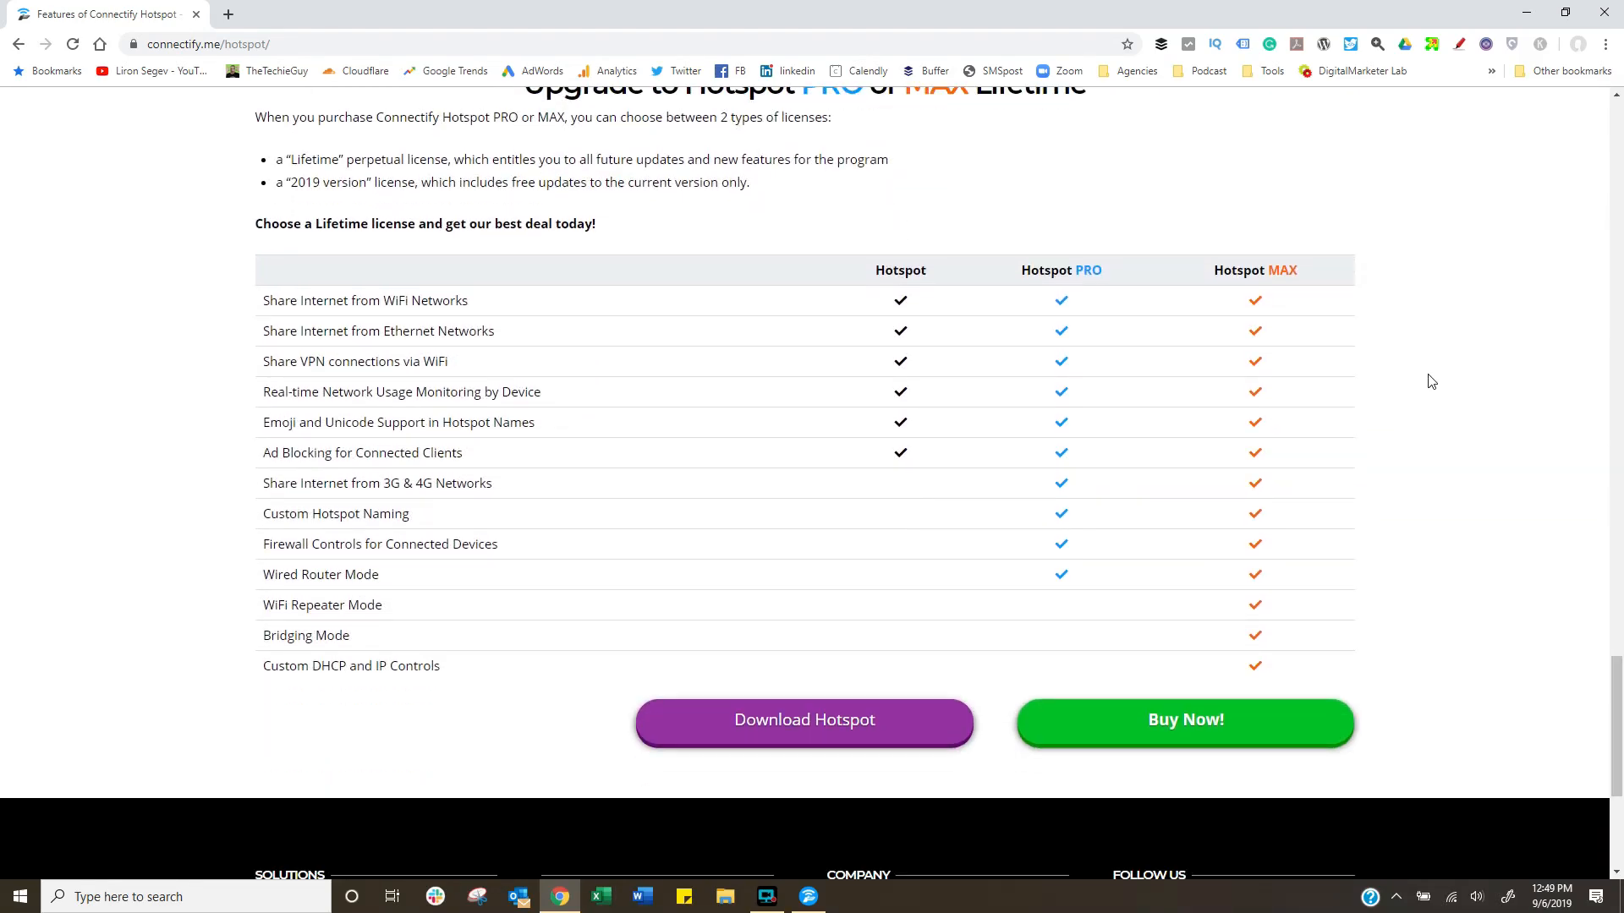
mouse_move(1049, 475)
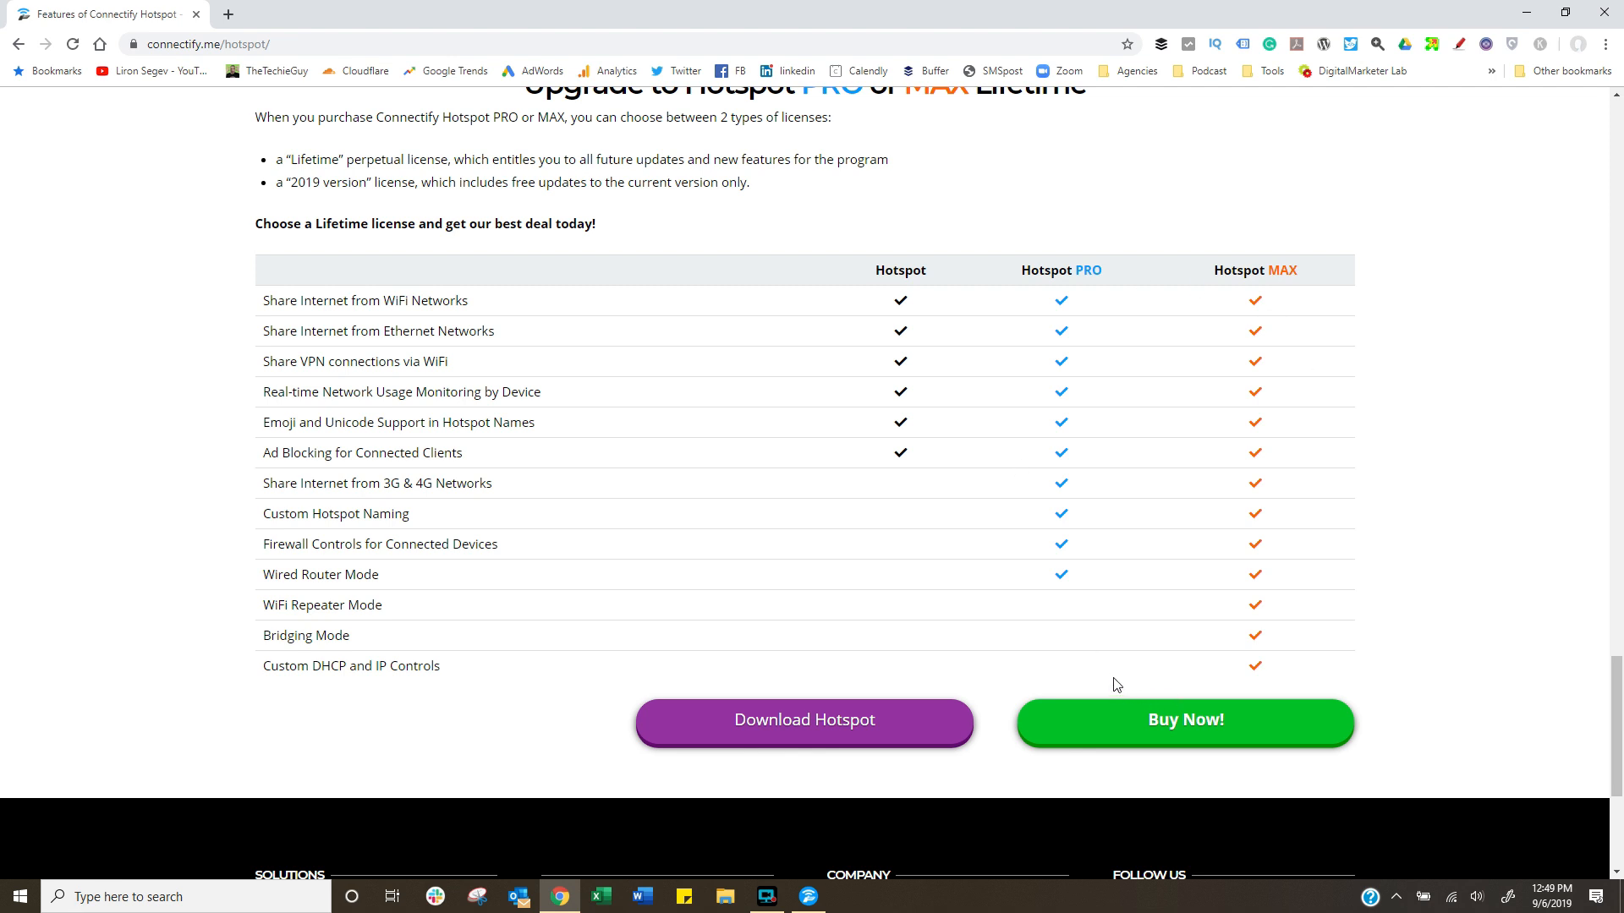
mouse_move(855, 567)
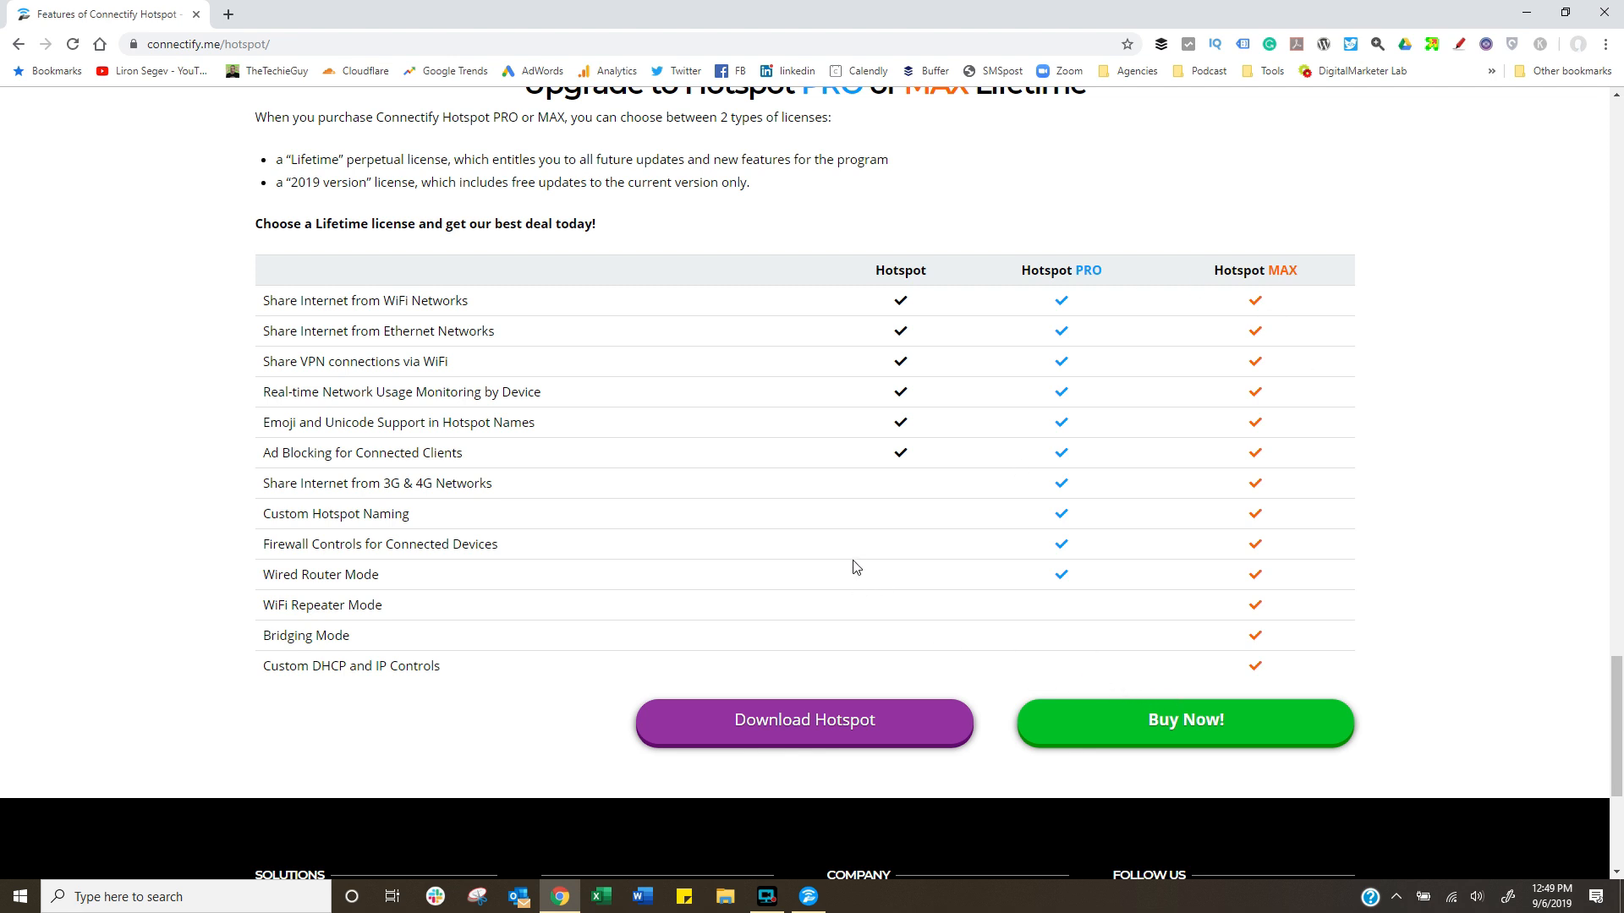
mouse_move(846, 571)
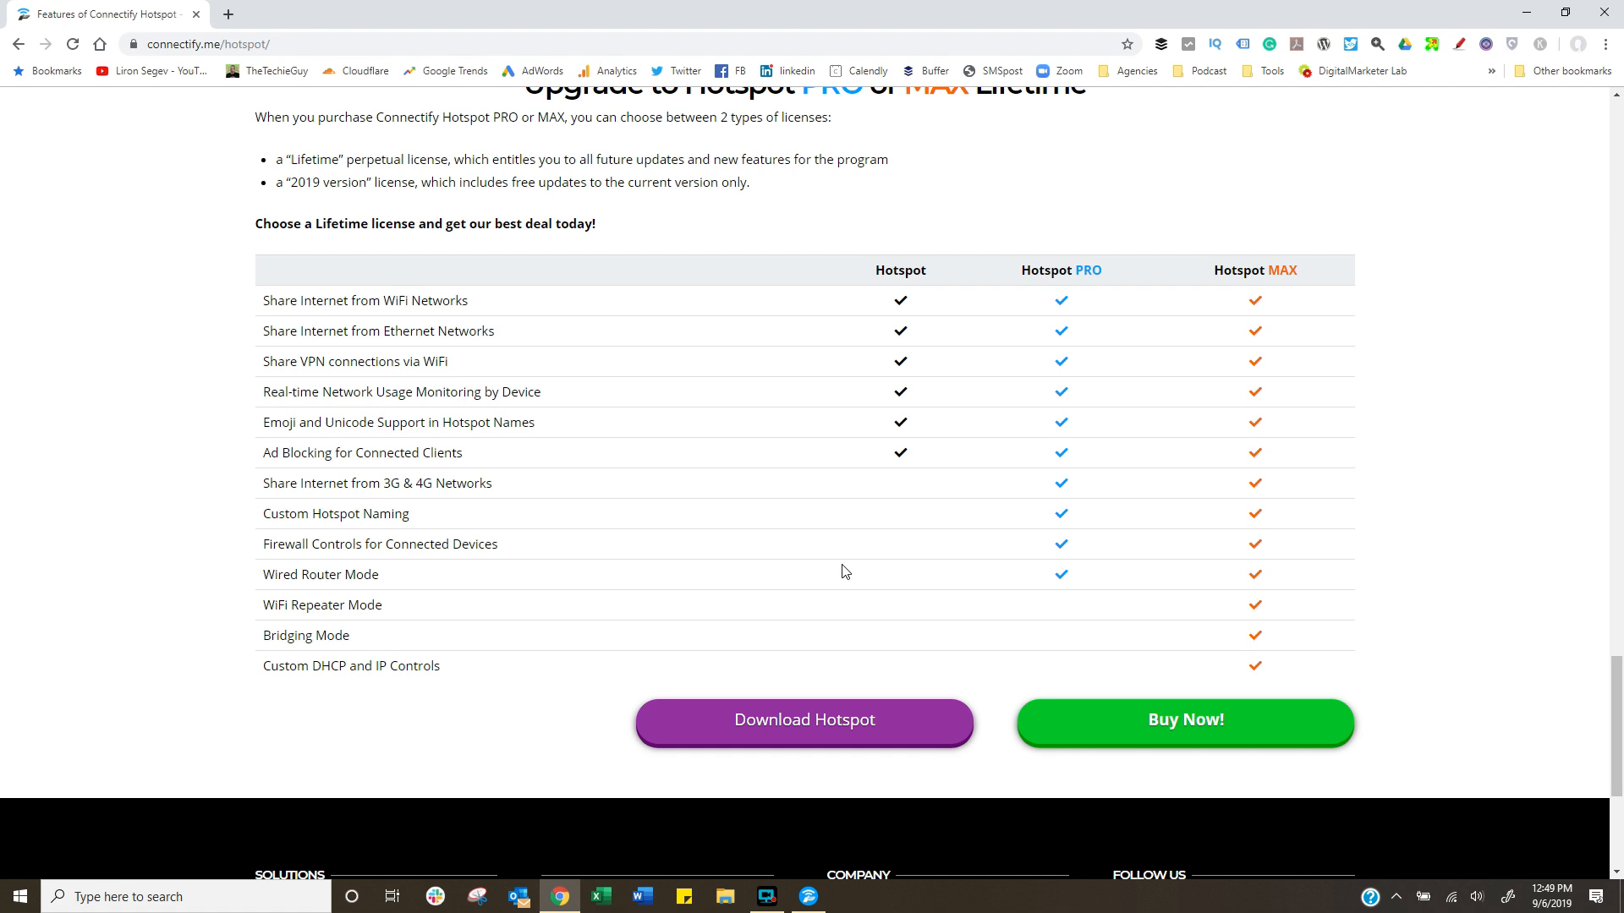